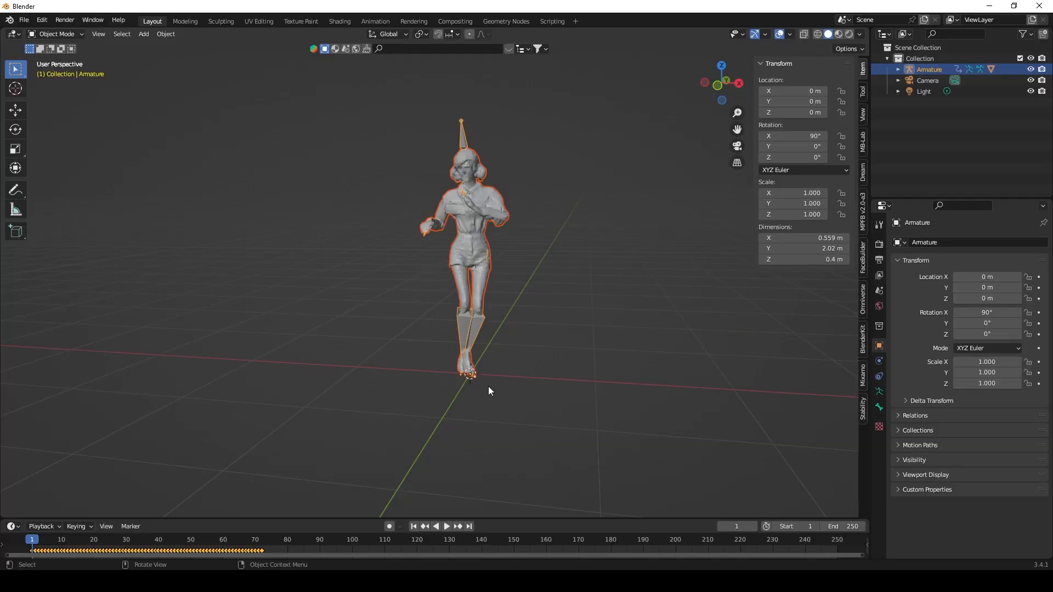
pyautogui.moveTo(528, 318)
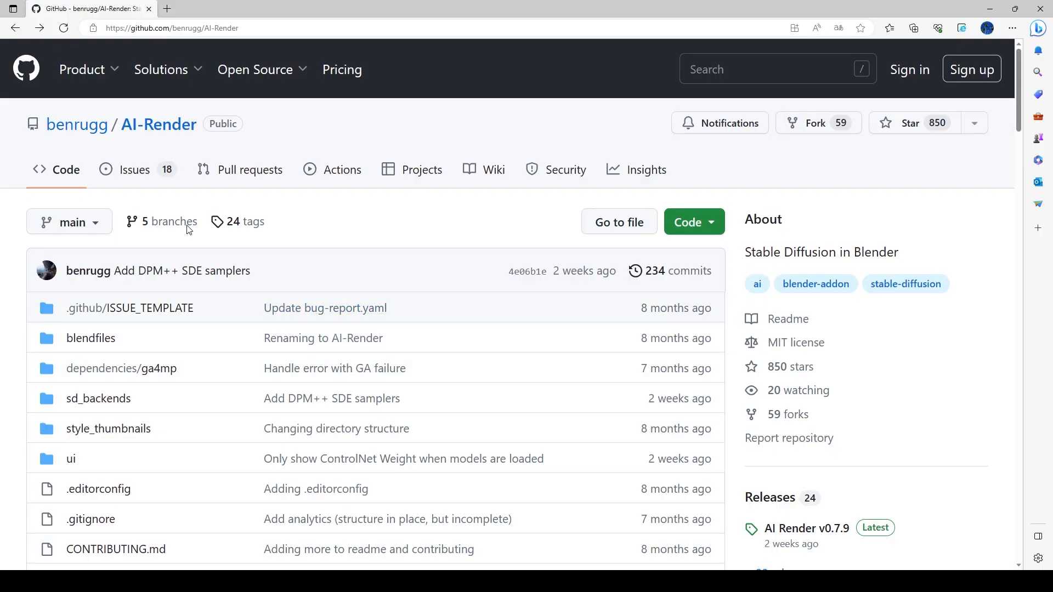
pyautogui.moveTo(267, 164)
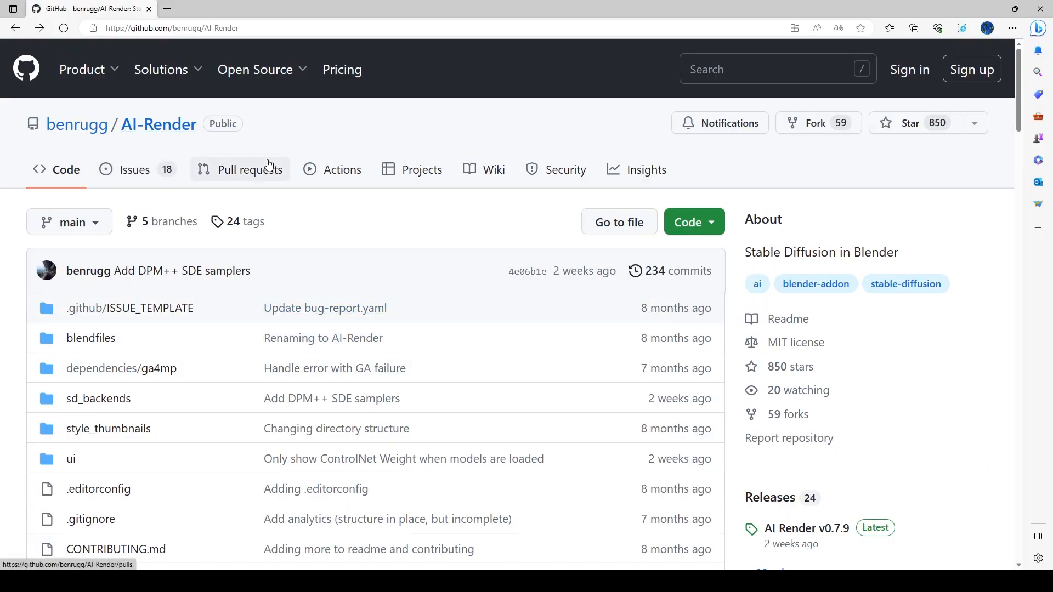
pyautogui.moveTo(875, 535)
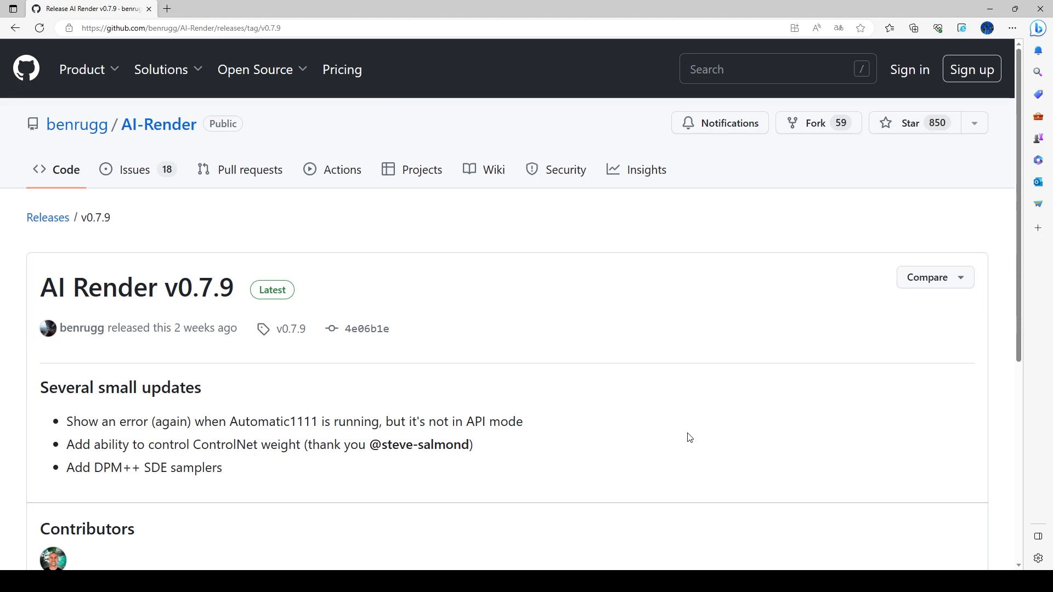
pyautogui.moveTo(692, 399)
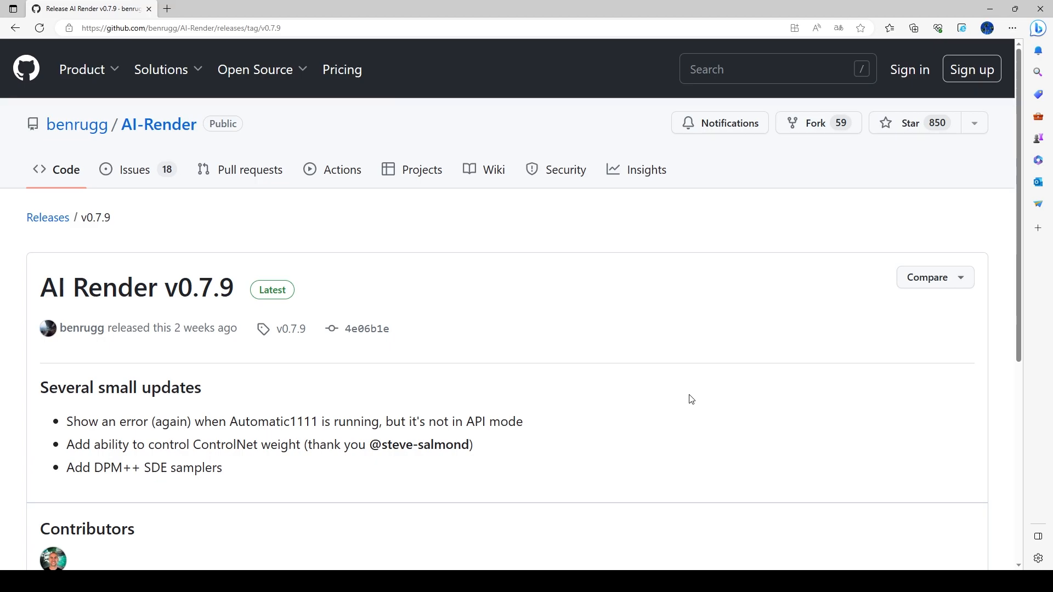
# - Scroll down the AI Render v0.7.9 release page to its update list and assets
pyautogui.scroll(-3)
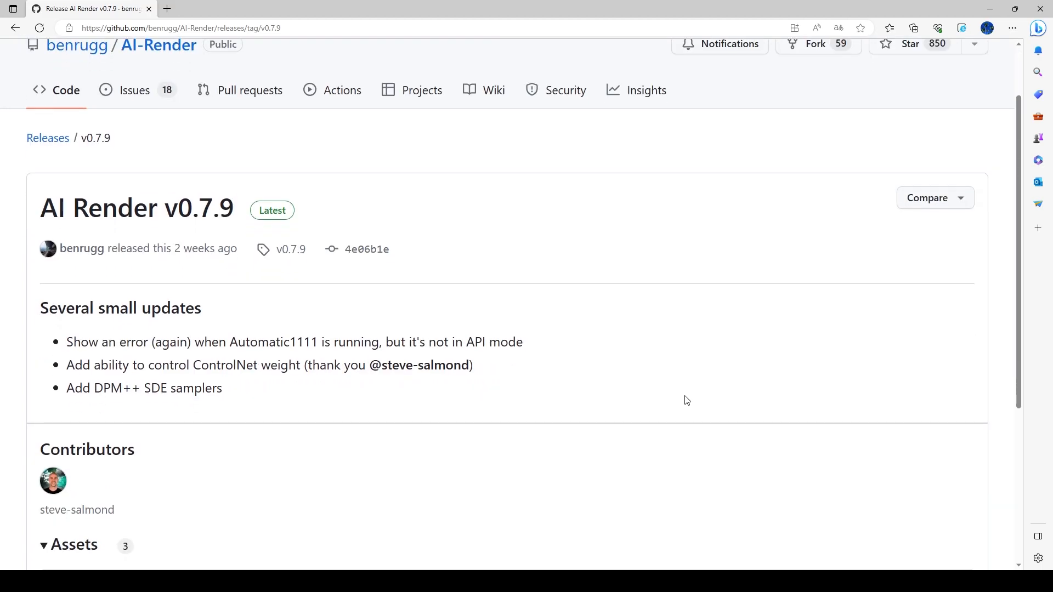
pyautogui.scroll(-3)
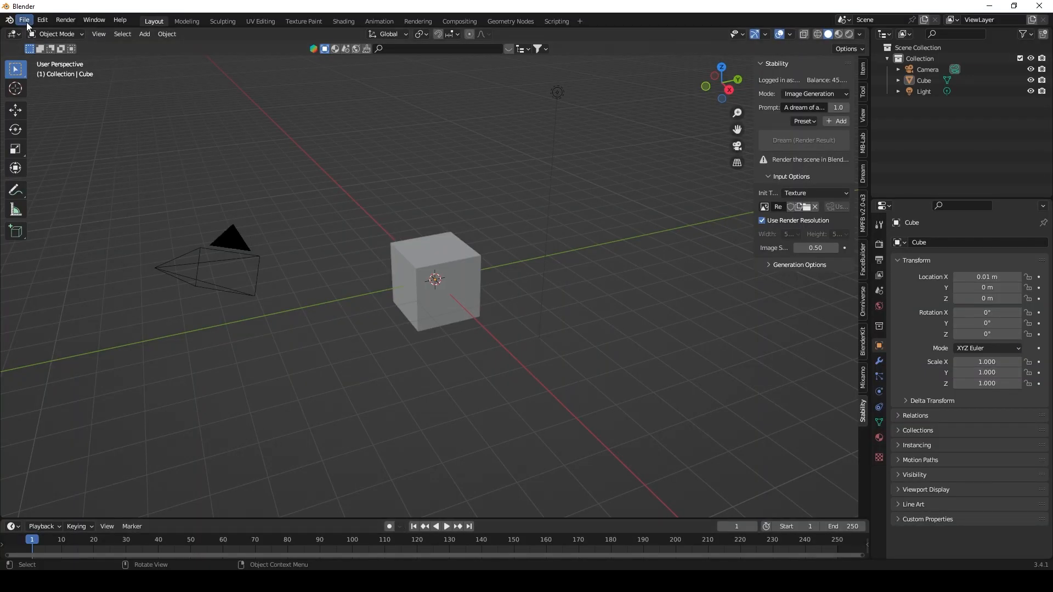
# - Filter the add-on preferences by 'AI' to show AI Render enabled
pyautogui.click(40, 20)
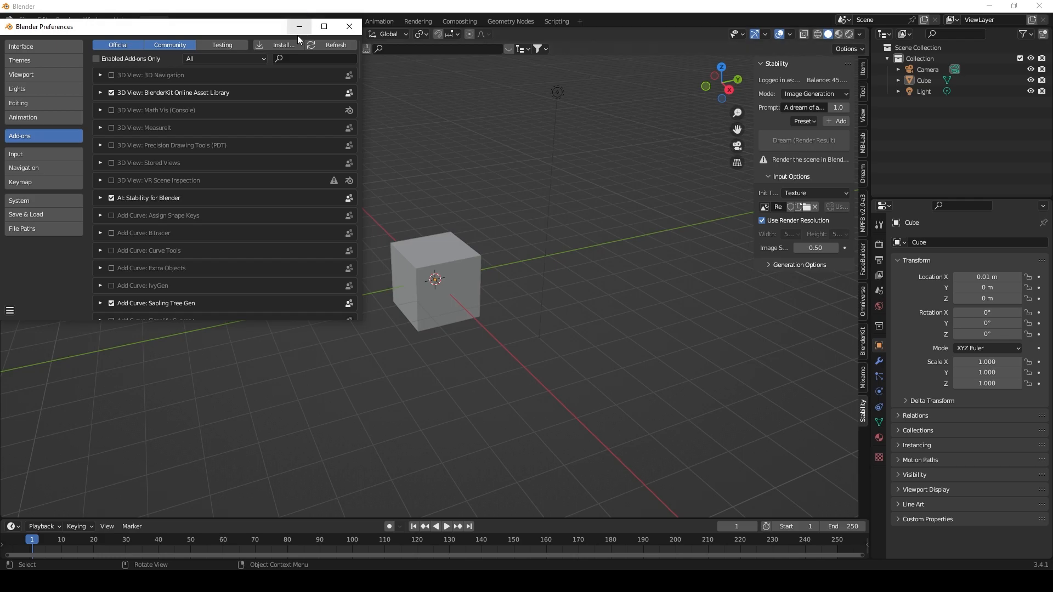
pyautogui.moveTo(288, 45)
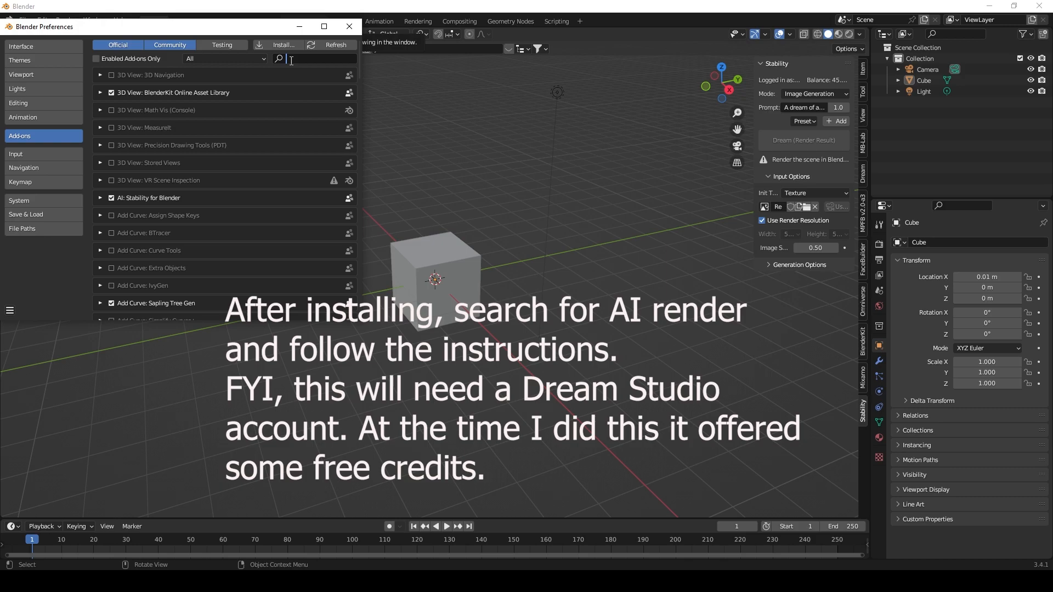
pyautogui.write('AI')
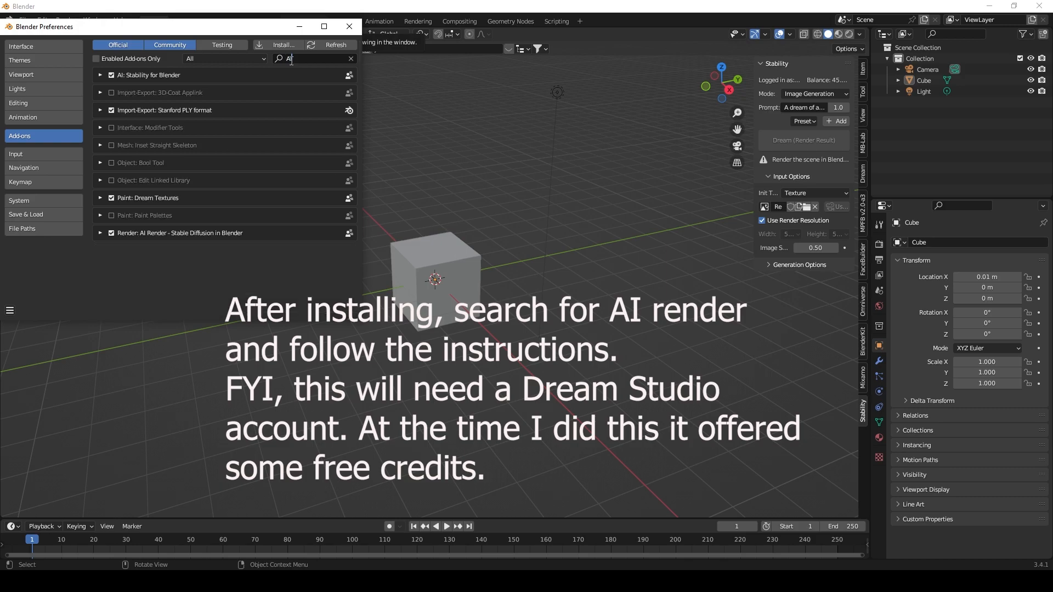
pyautogui.moveTo(192, 249)
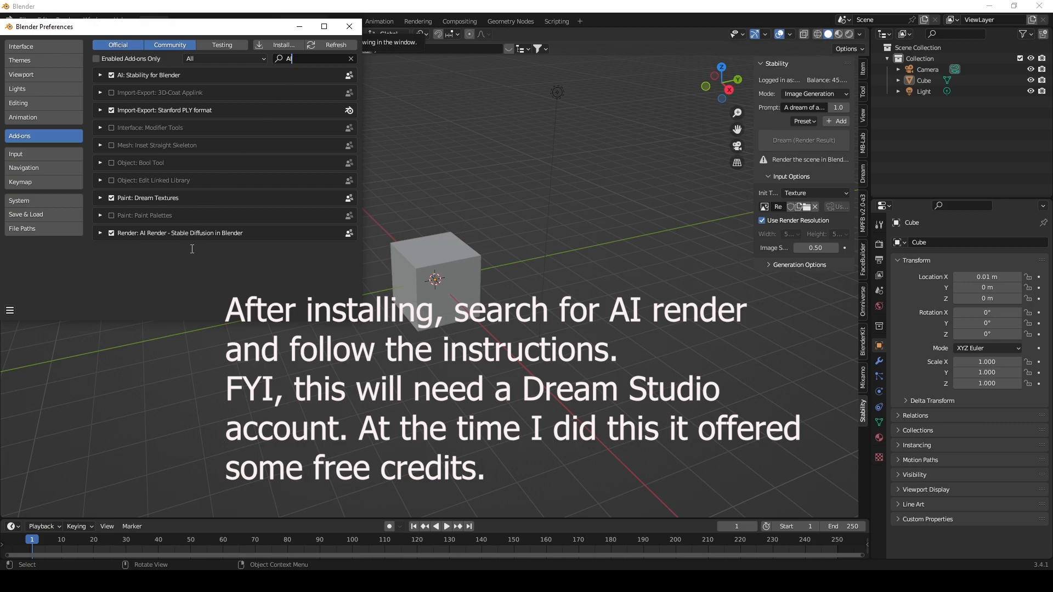
pyautogui.moveTo(193, 236)
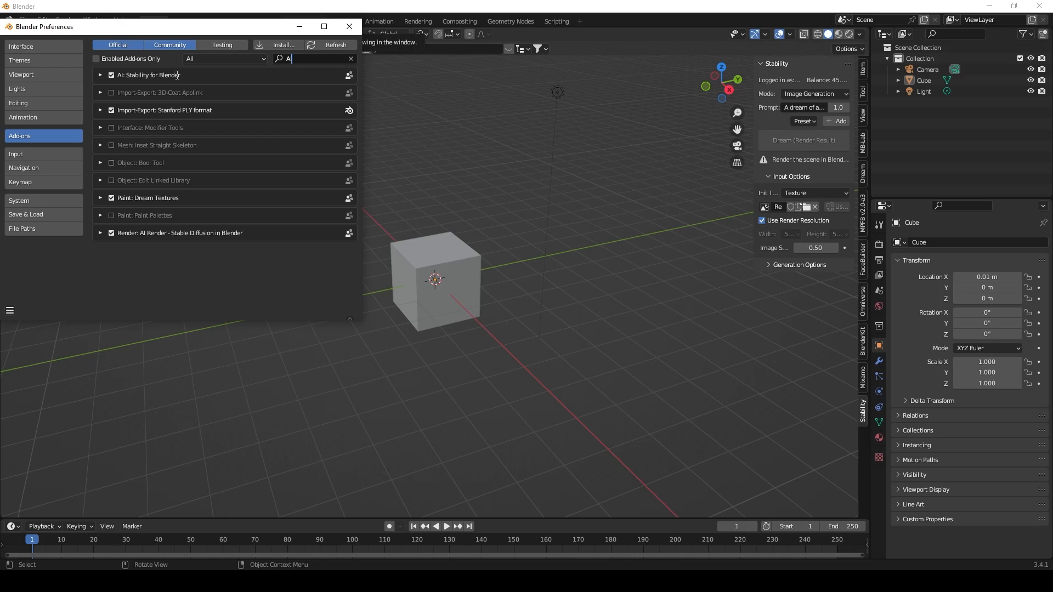
pyautogui.moveTo(503, 140)
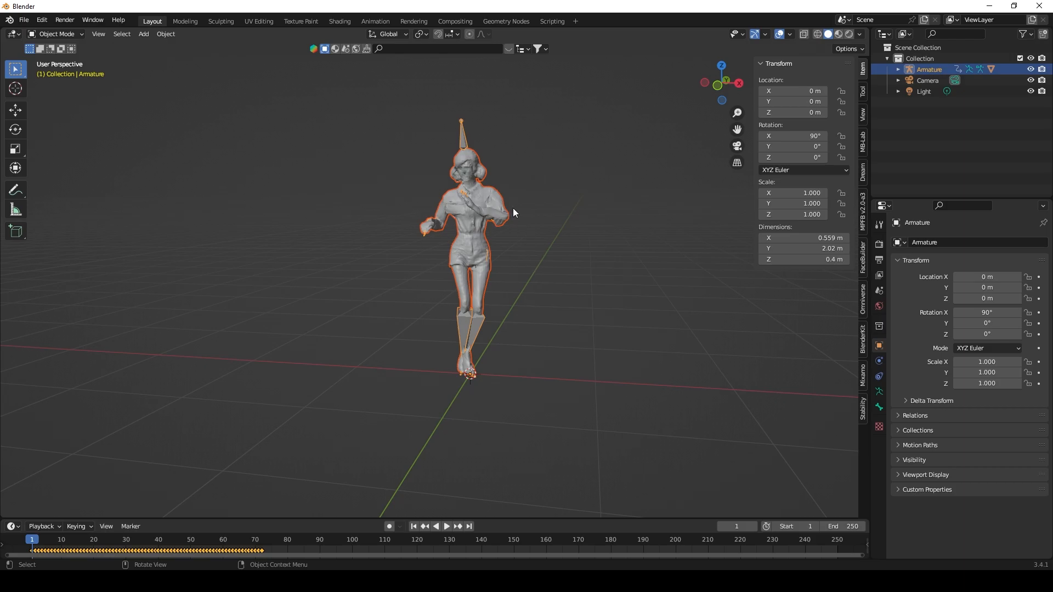
pyautogui.moveTo(492, 266)
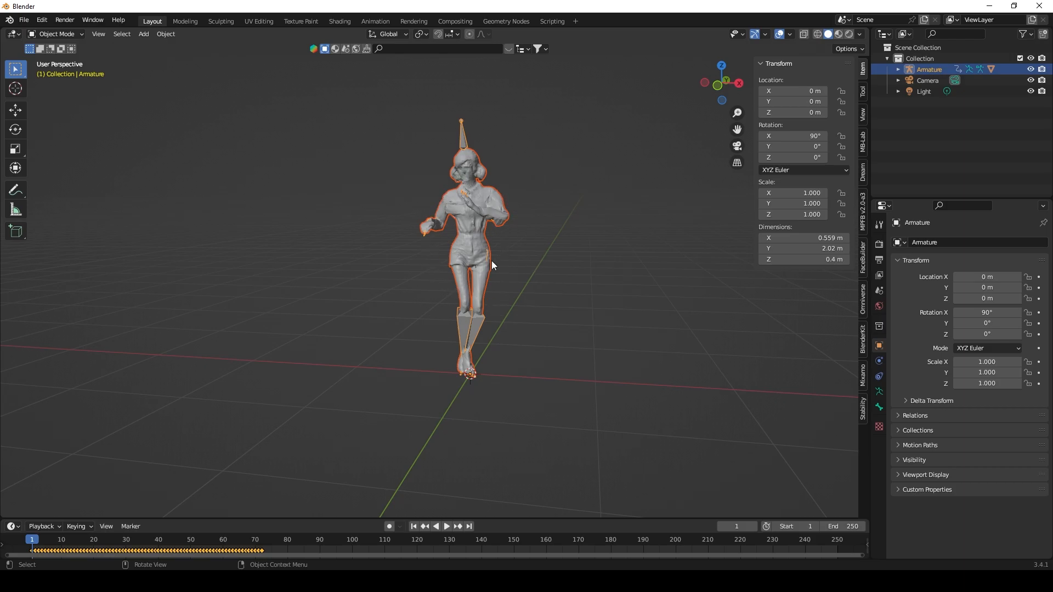
pyautogui.moveTo(313, 189)
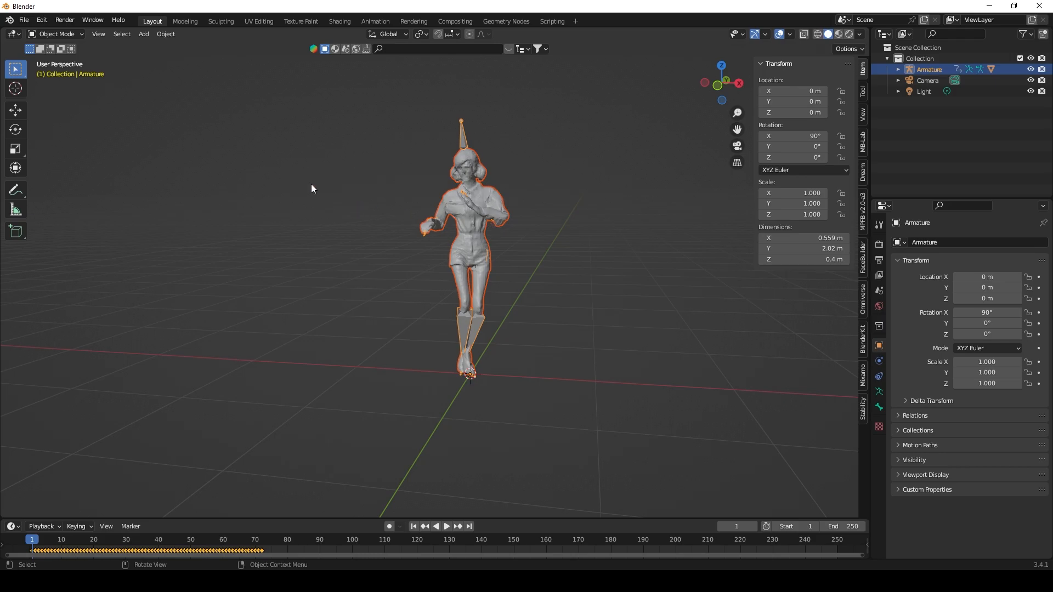
pyautogui.click(22, 20)
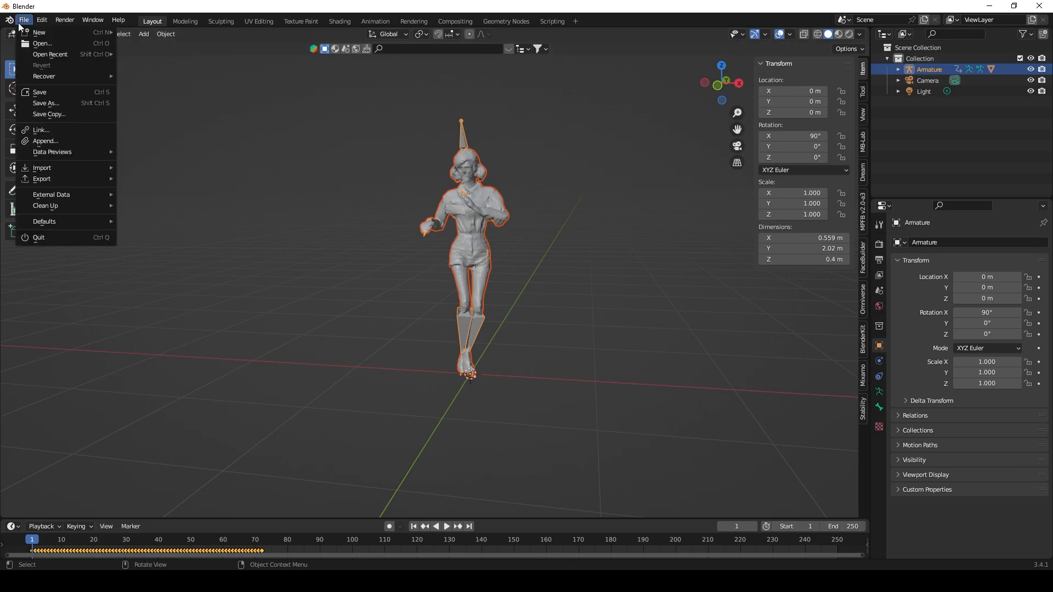
pyautogui.click(41, 166)
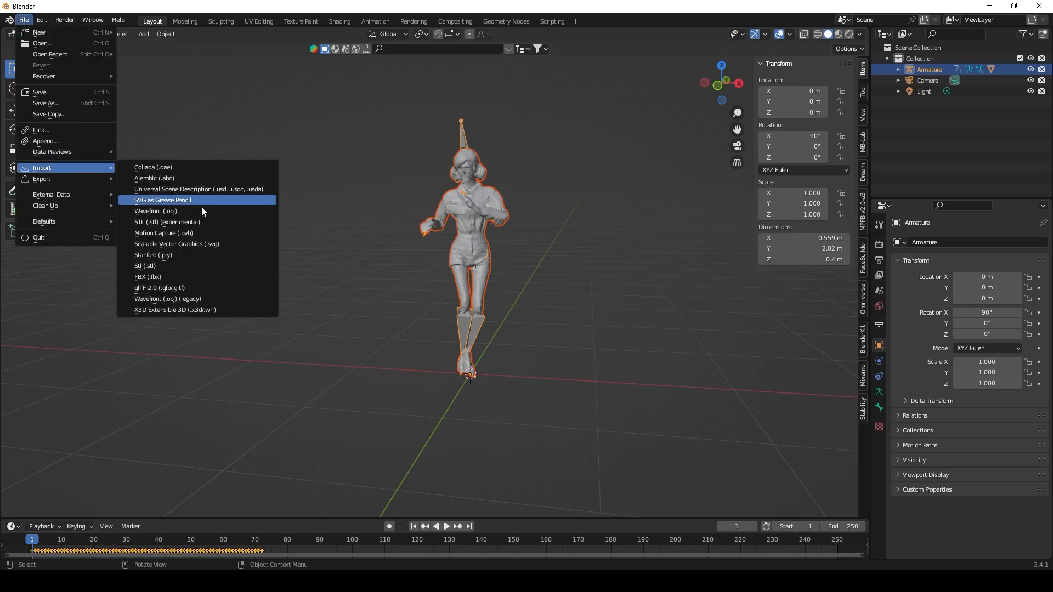
pyautogui.click(556, 279)
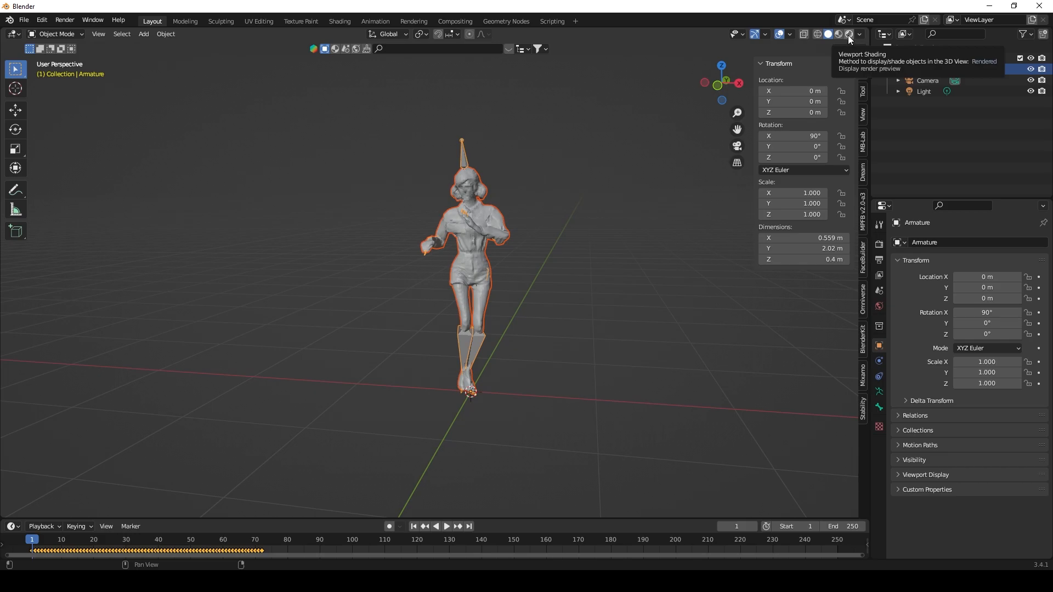
# - Switch the viewport to rendered shading and set the animation end frame to 30
pyautogui.click(849, 34)
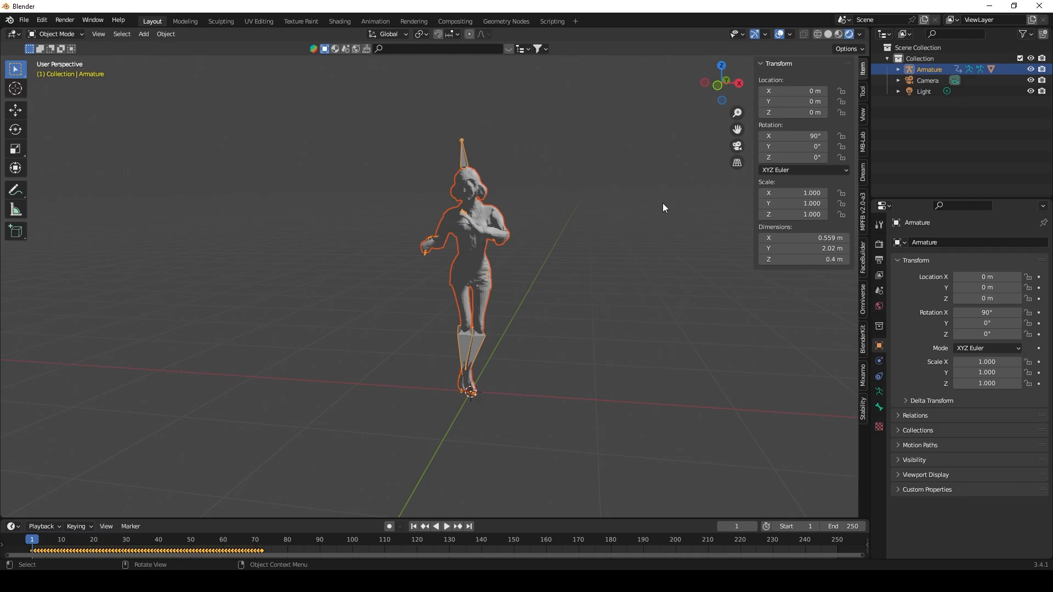
pyautogui.moveTo(674, 246)
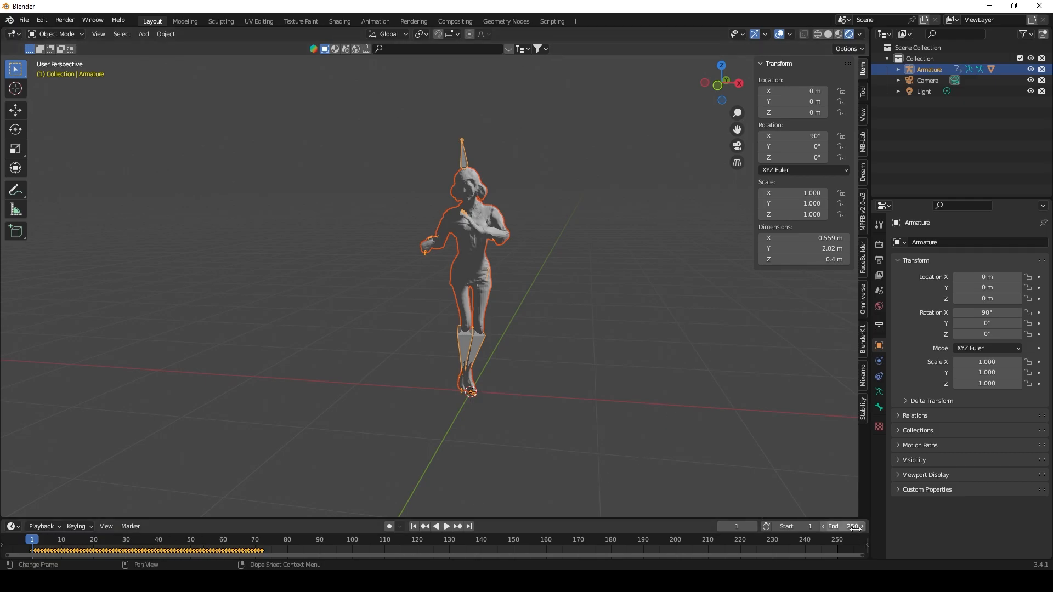
pyautogui.moveTo(850, 526)
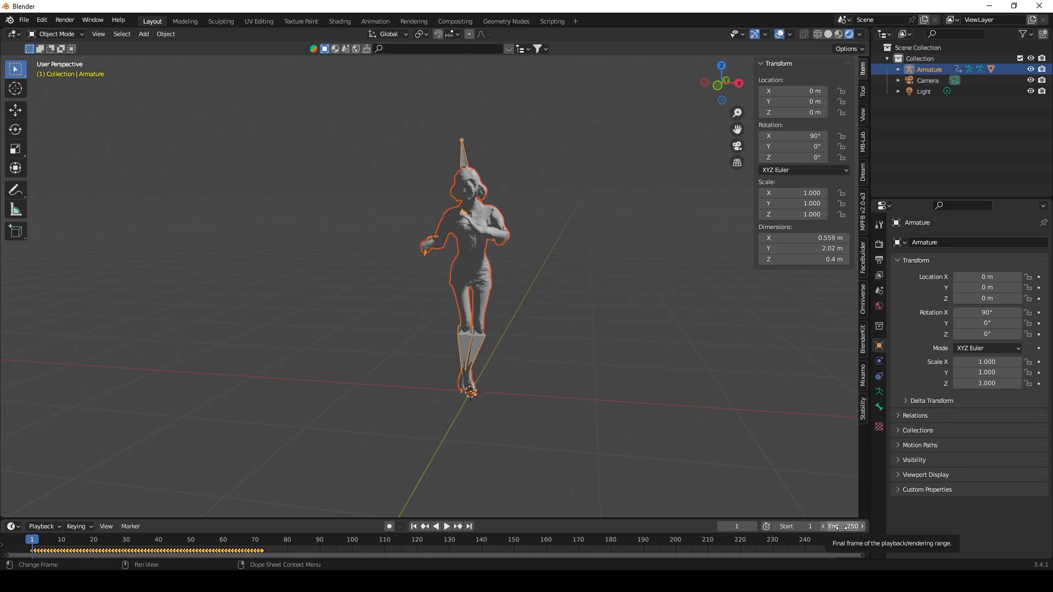
pyautogui.click(841, 526)
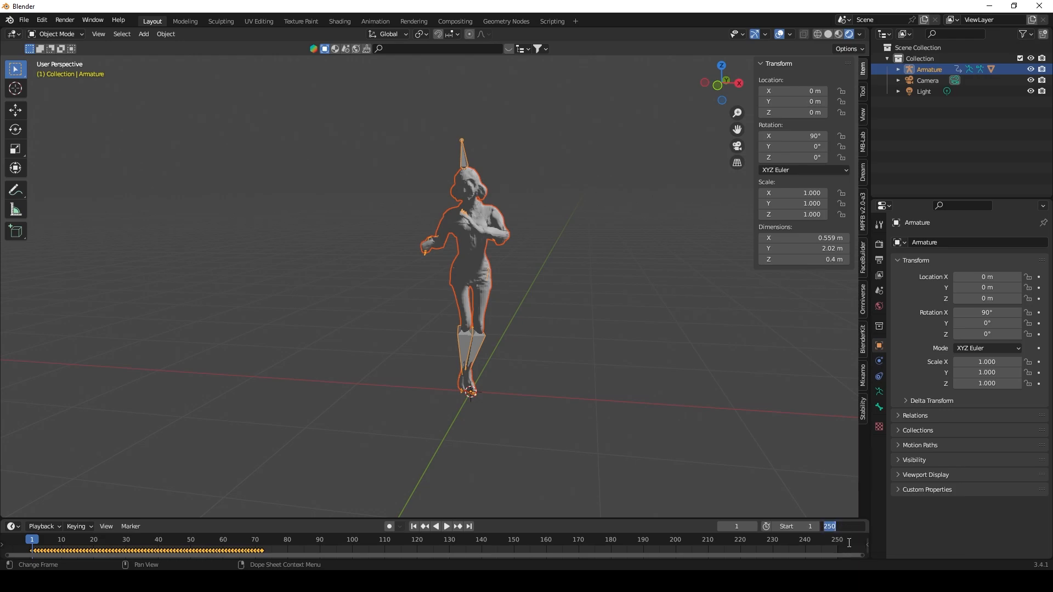
pyautogui.write('30')
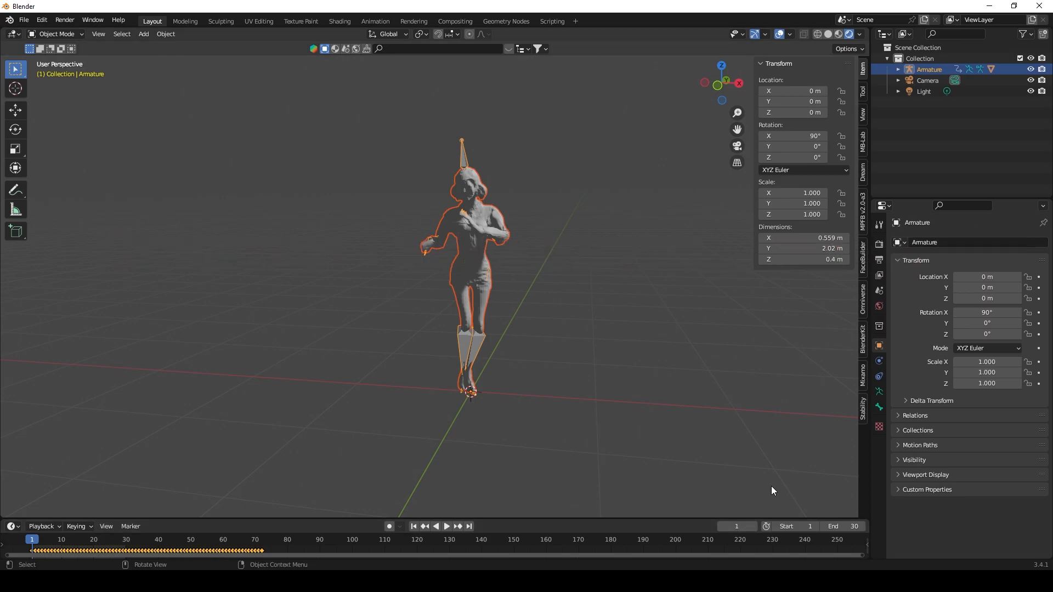
pyautogui.moveTo(659, 287)
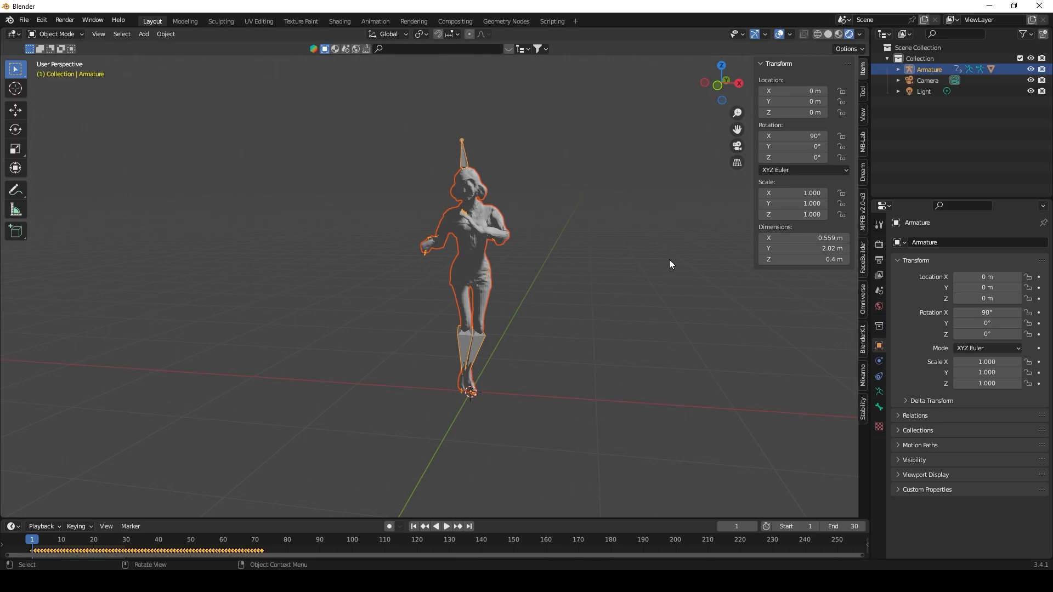
pyautogui.moveTo(573, 220)
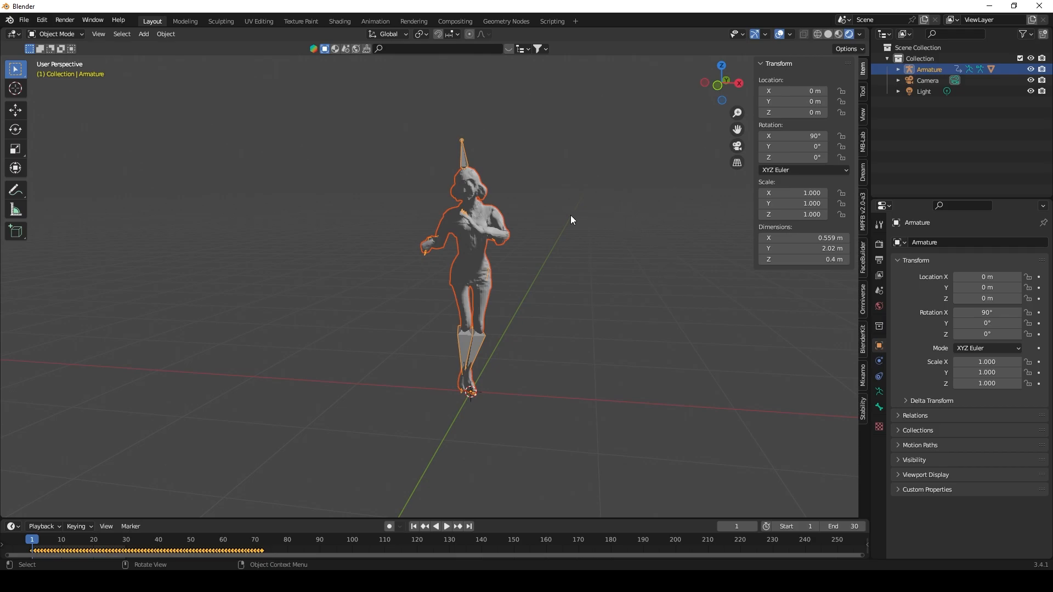
pyautogui.moveTo(590, 245)
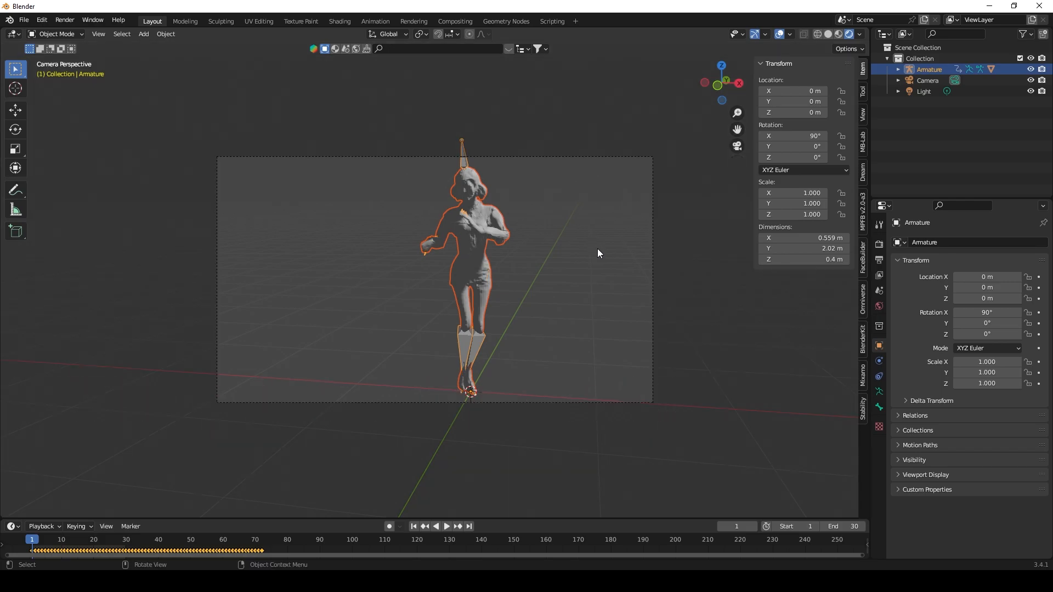
pyautogui.moveTo(879, 290)
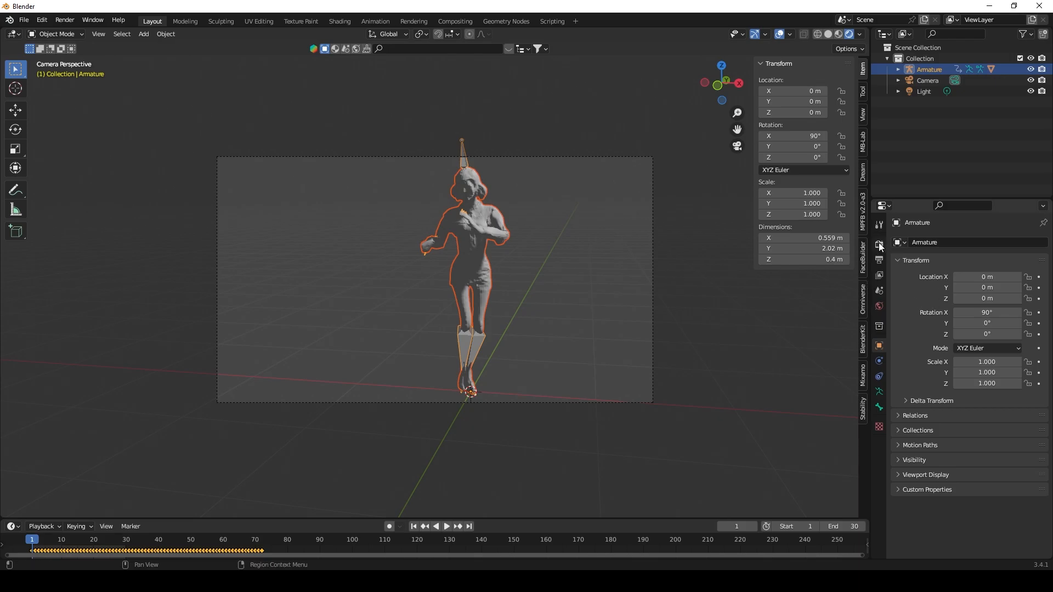
# - Enable AI Render in Render Properties and set the render size to 512×512
pyautogui.click(878, 244)
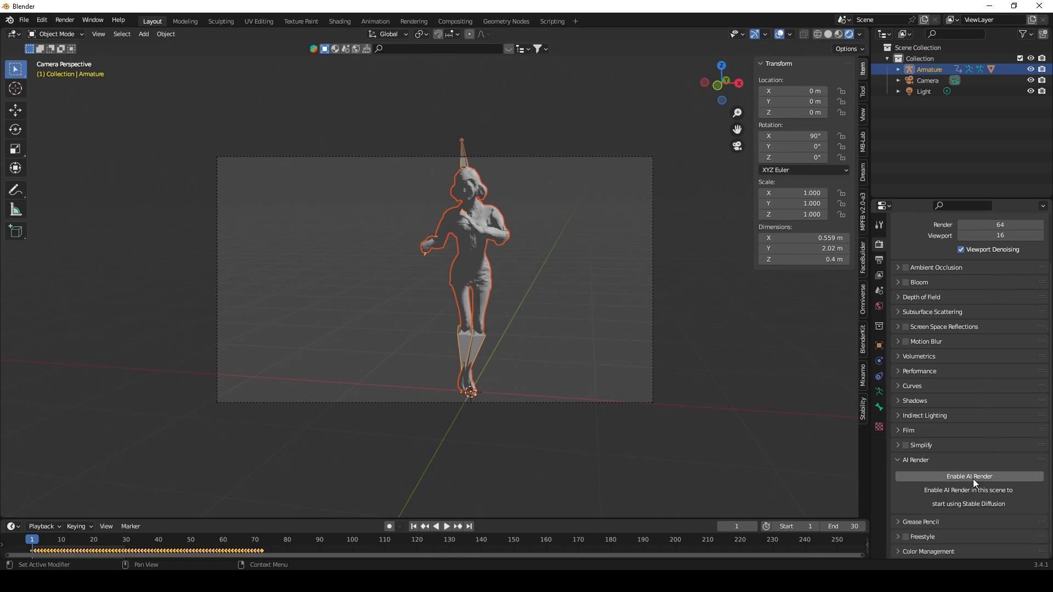
pyautogui.moveTo(974, 482)
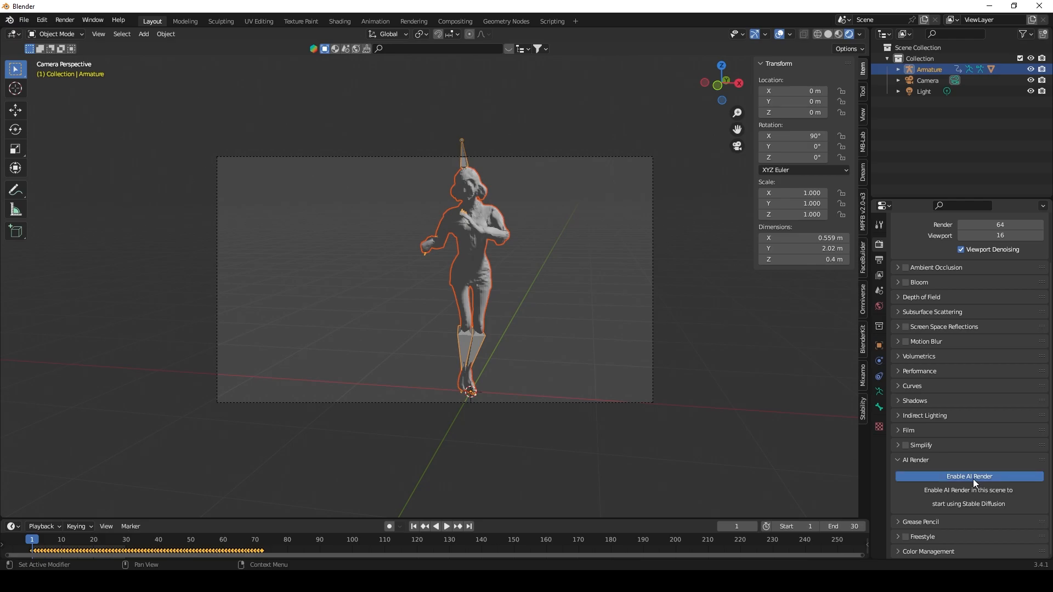
pyautogui.click(969, 476)
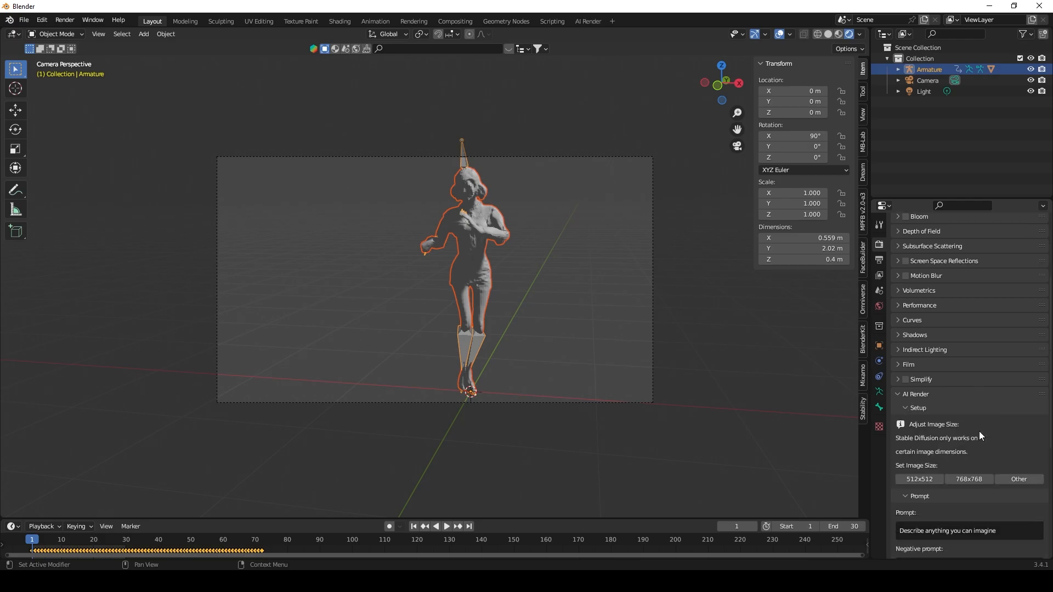
pyautogui.scroll(-3)
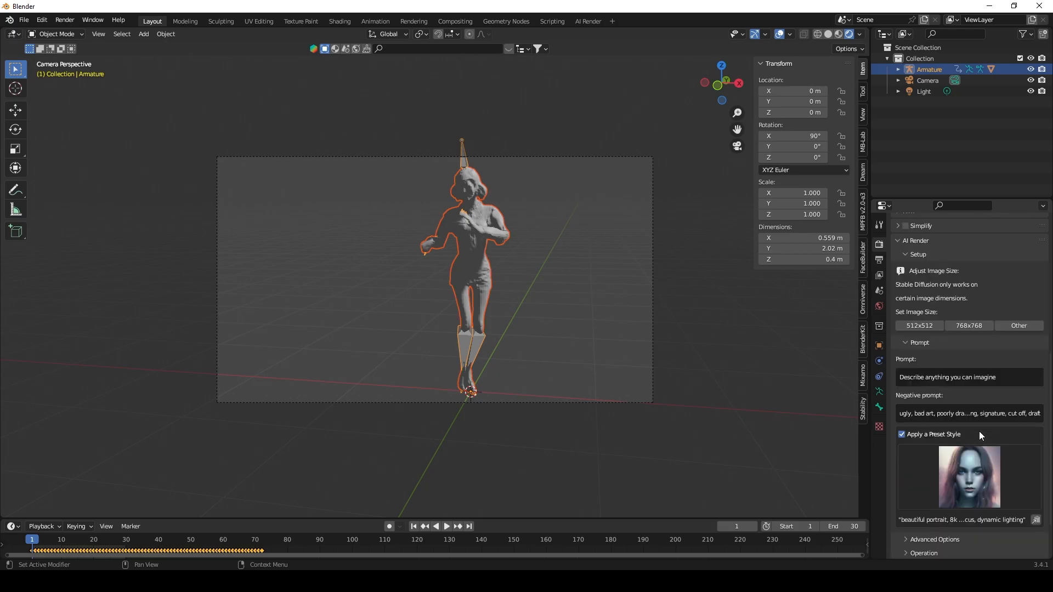
pyautogui.moveTo(983, 385)
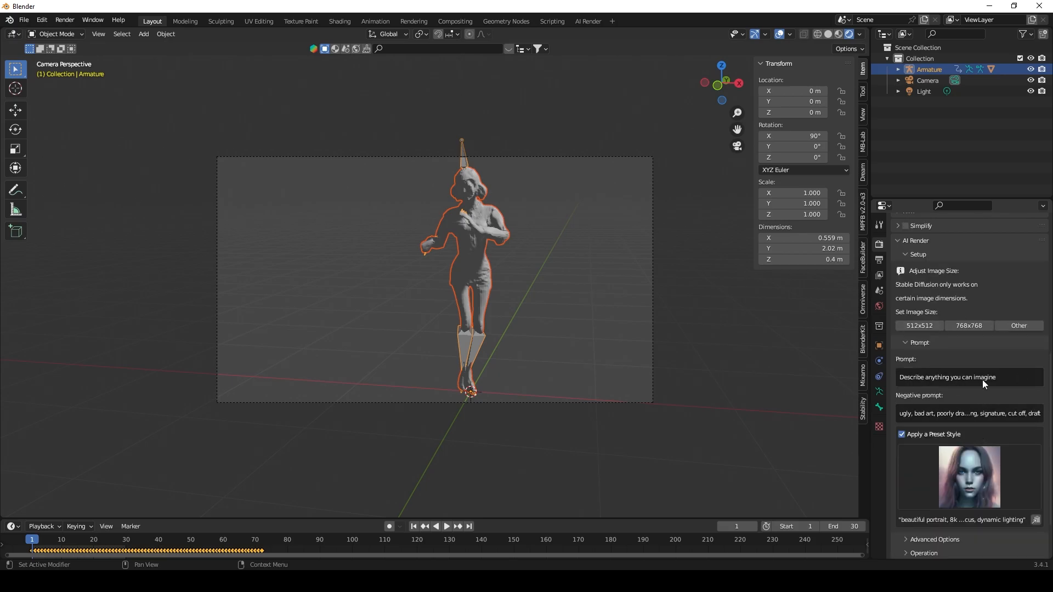
pyautogui.moveTo(924, 306)
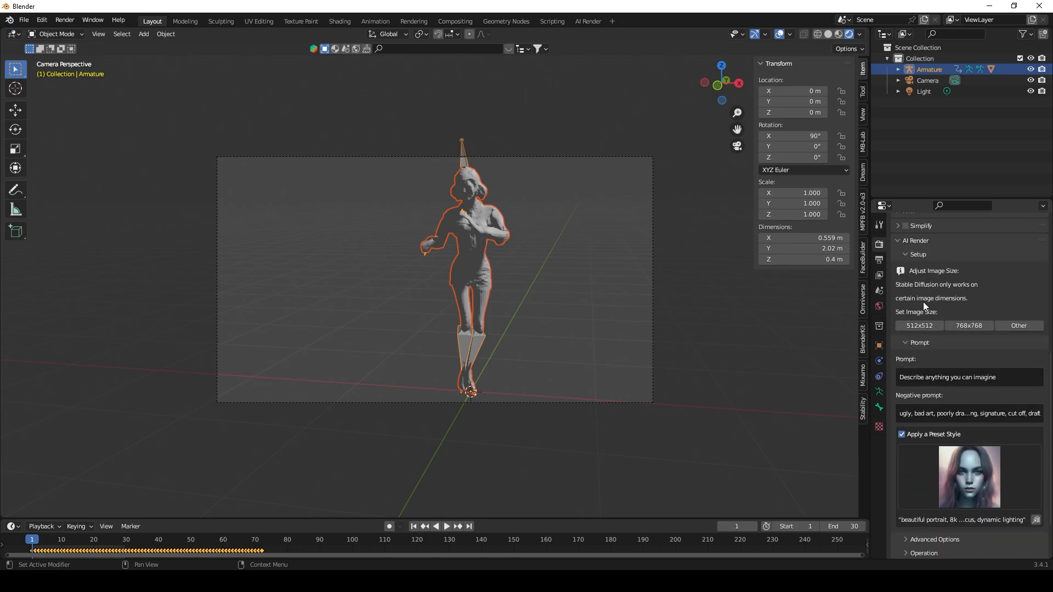
pyautogui.moveTo(919, 326)
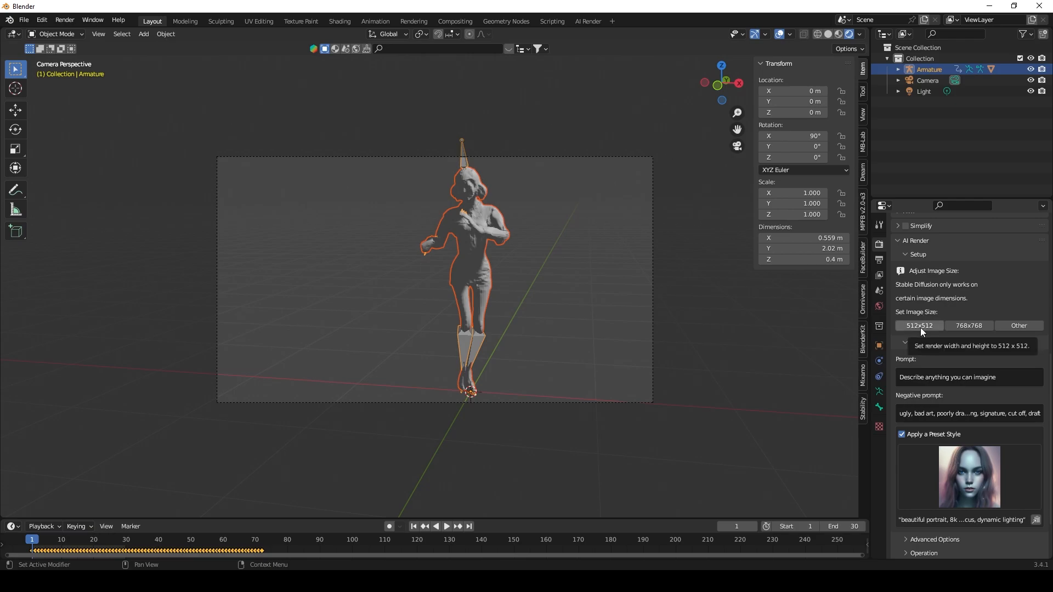
pyautogui.click(919, 325)
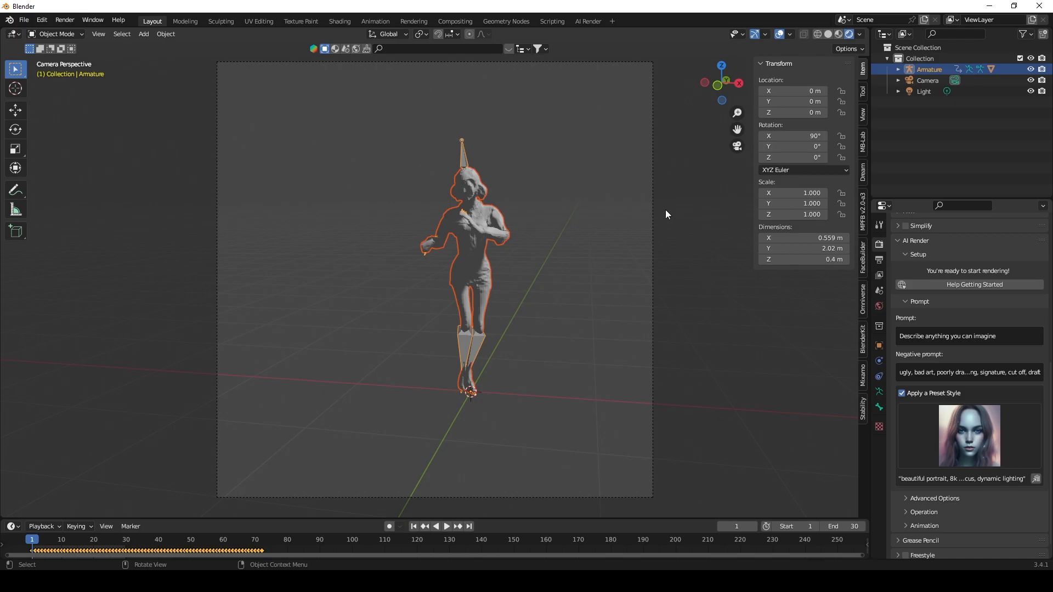
pyautogui.moveTo(571, 255)
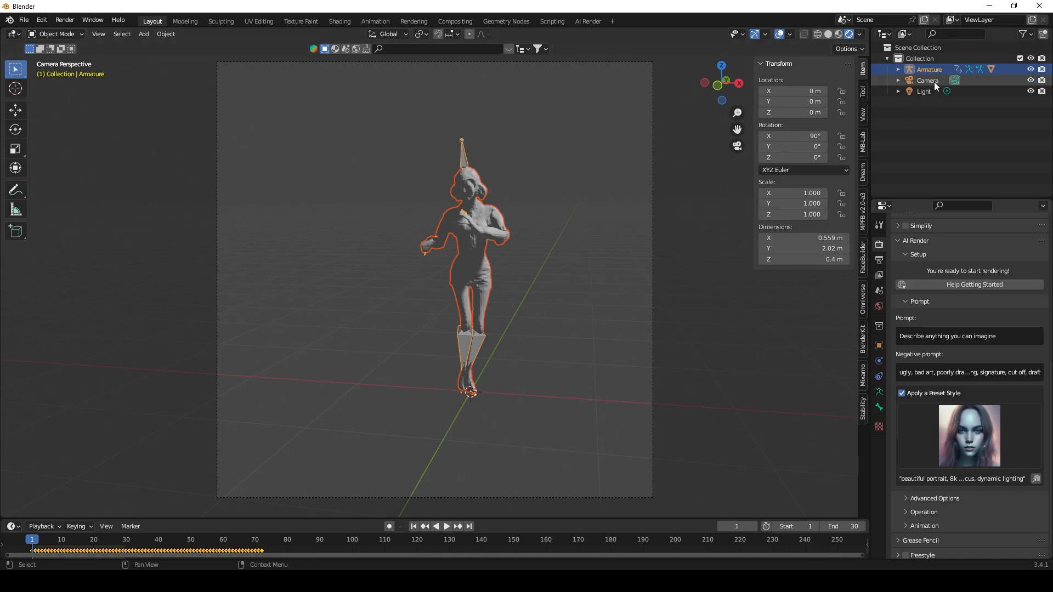
# - Move the camera closer so the dancer fills the square camera frame
pyautogui.click(928, 81)
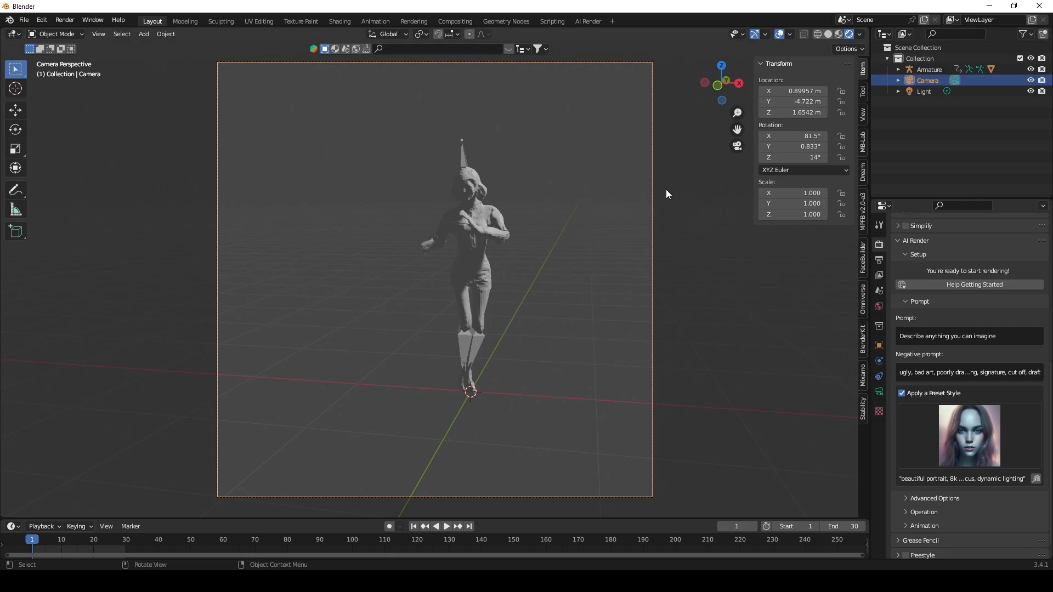
pyautogui.press('g')
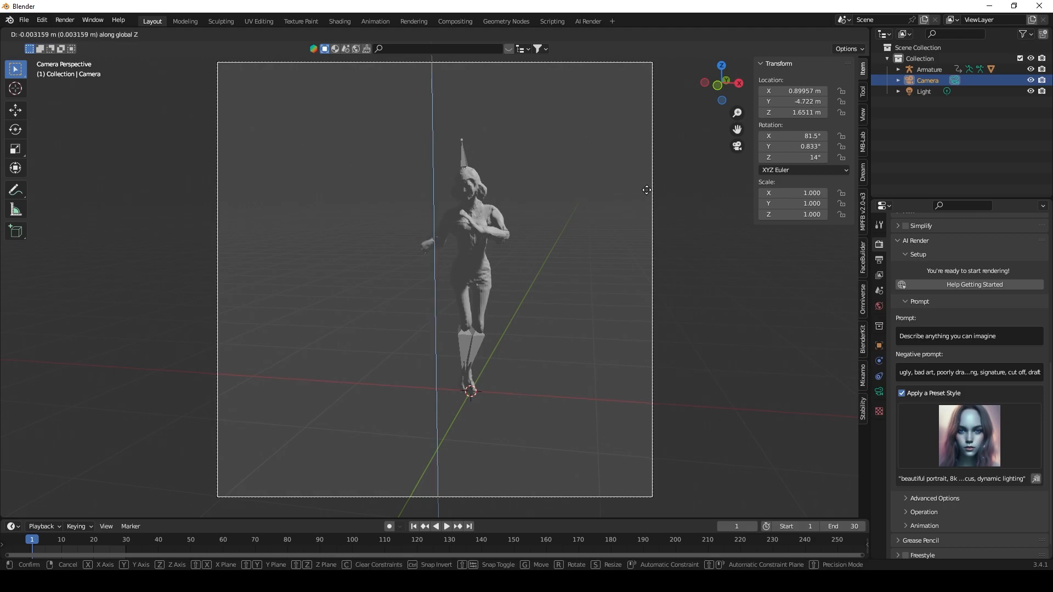
pyautogui.moveTo(647, 190); pyautogui.dragTo(638, 199)
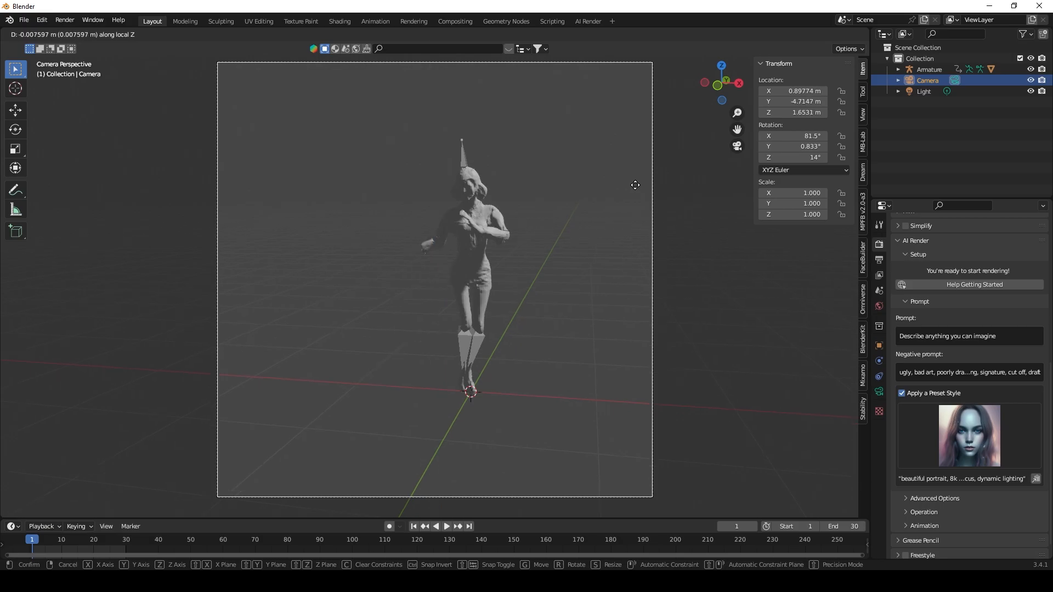
pyautogui.moveTo(635, 186); pyautogui.dragTo(589, 217)
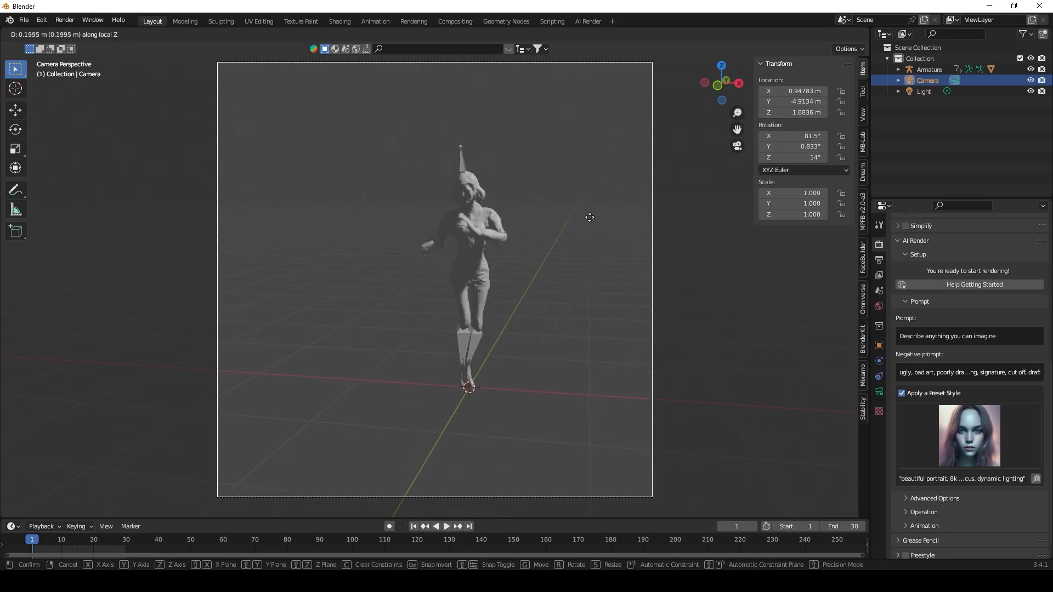
pyautogui.moveTo(589, 218); pyautogui.dragTo(608, 148)
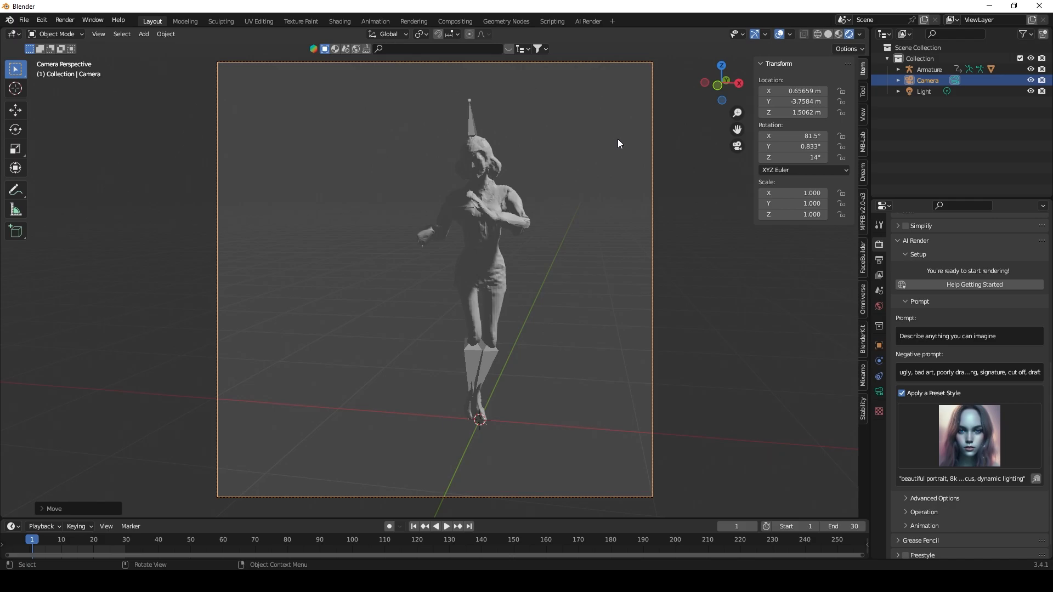
pyautogui.moveTo(685, 223)
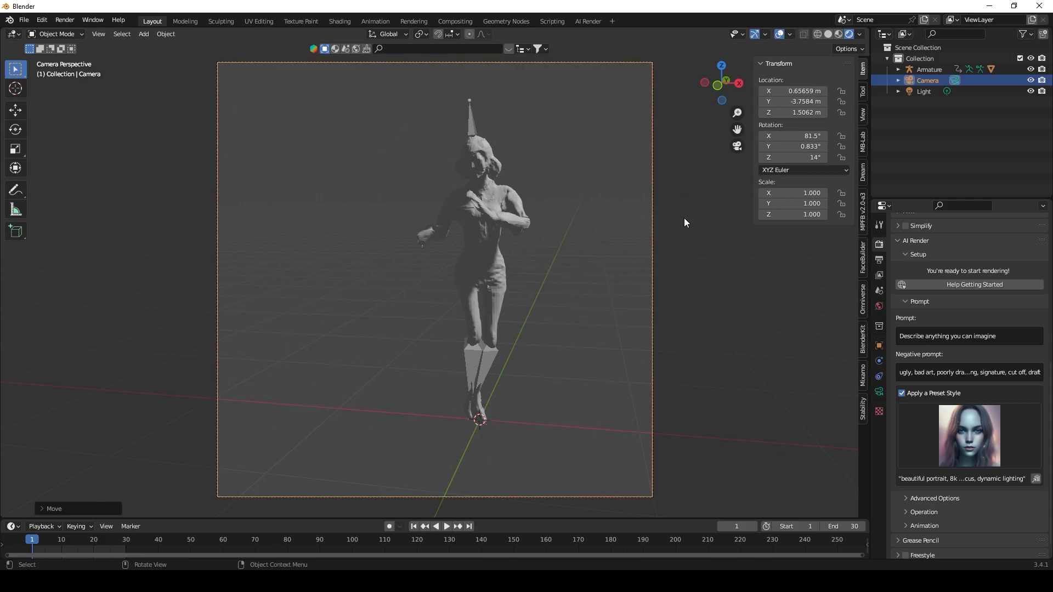
pyautogui.moveTo(709, 237)
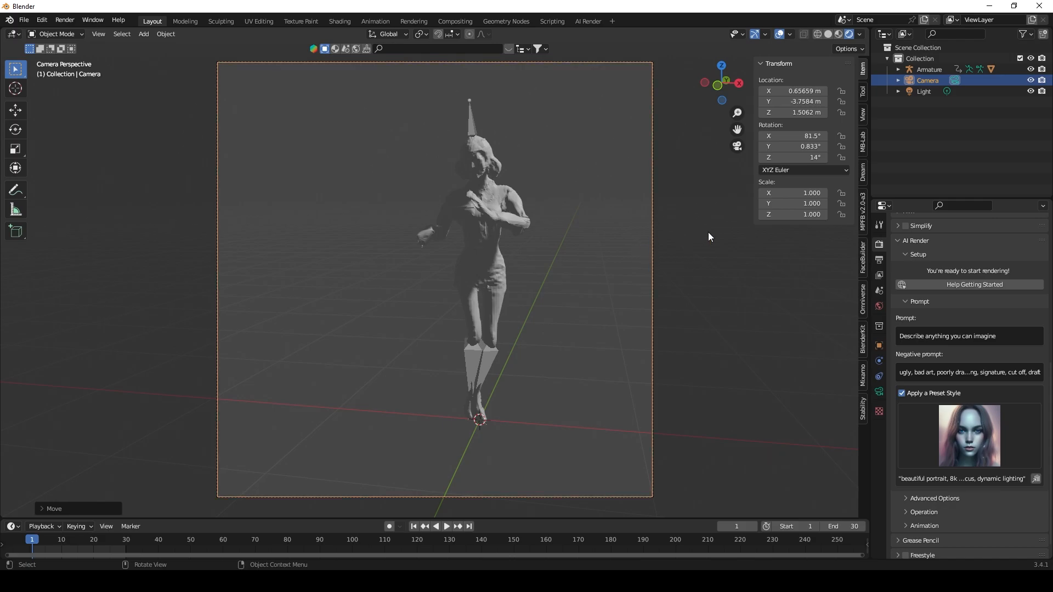
pyautogui.moveTo(641, 242)
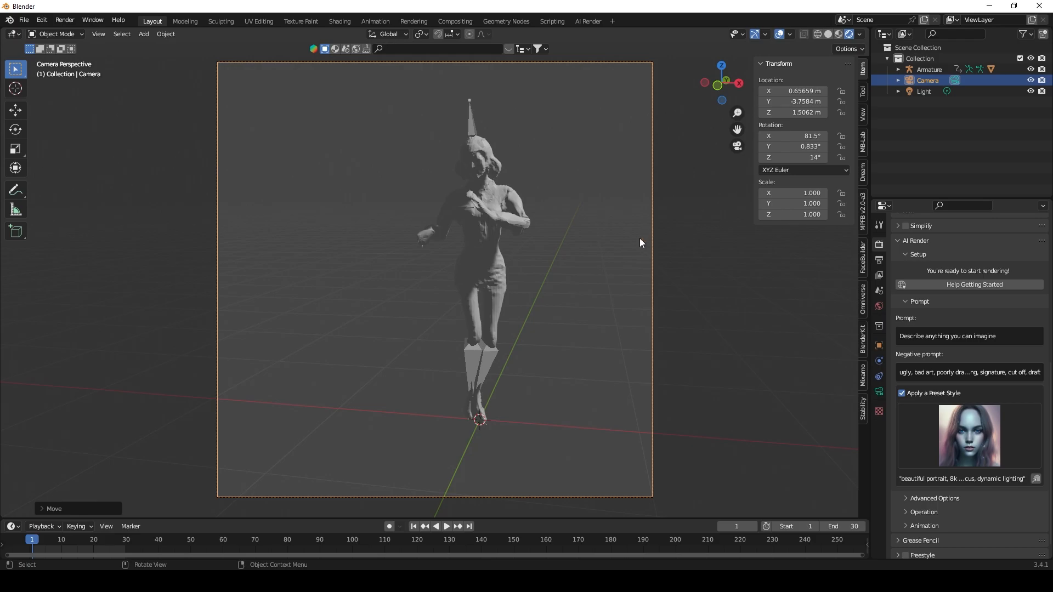
pyautogui.press('g')
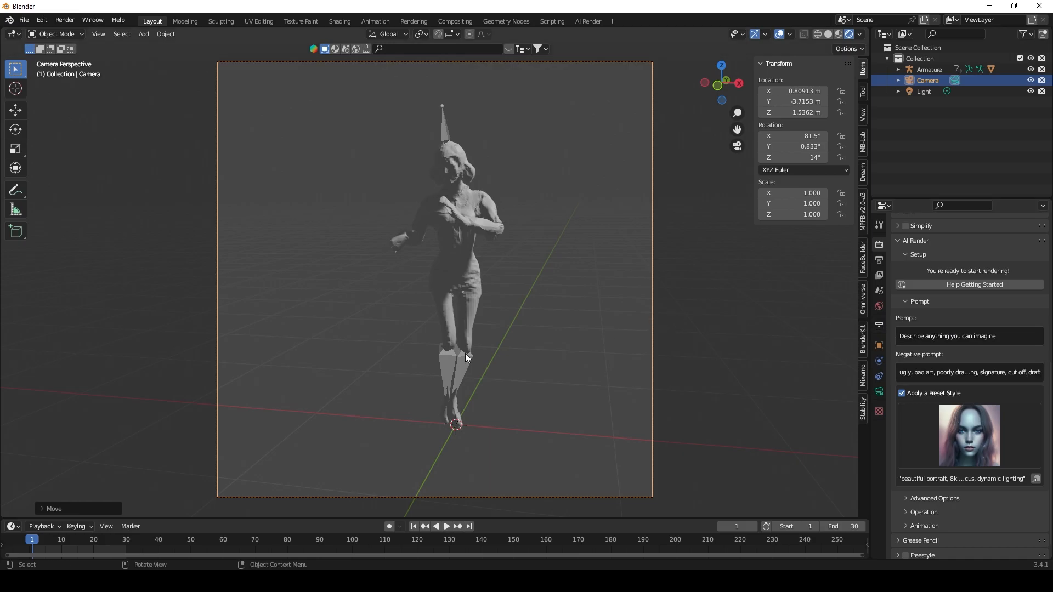
pyautogui.moveTo(454, 197)
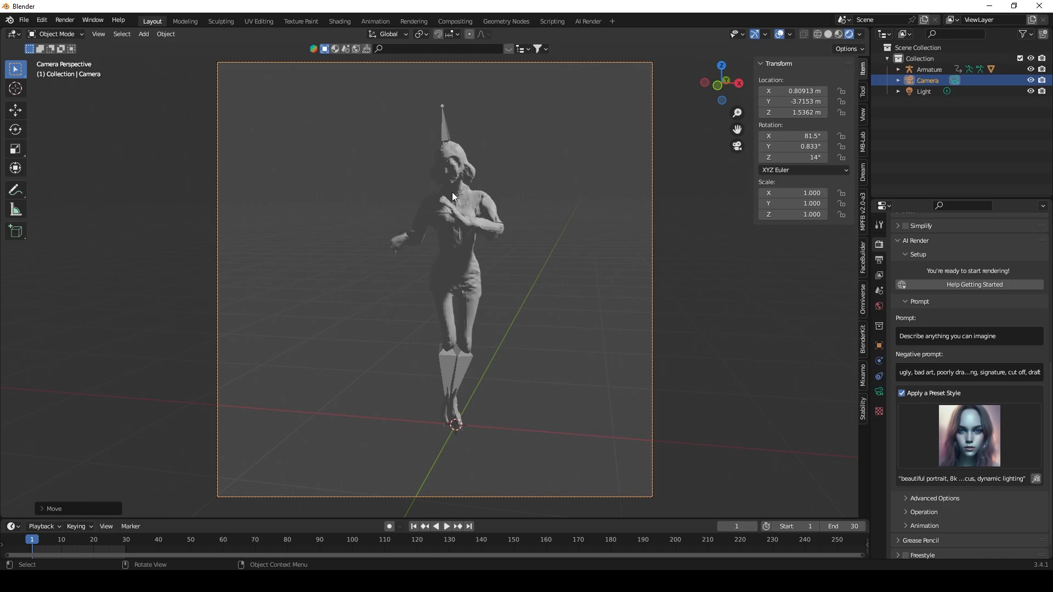
pyautogui.moveTo(456, 232)
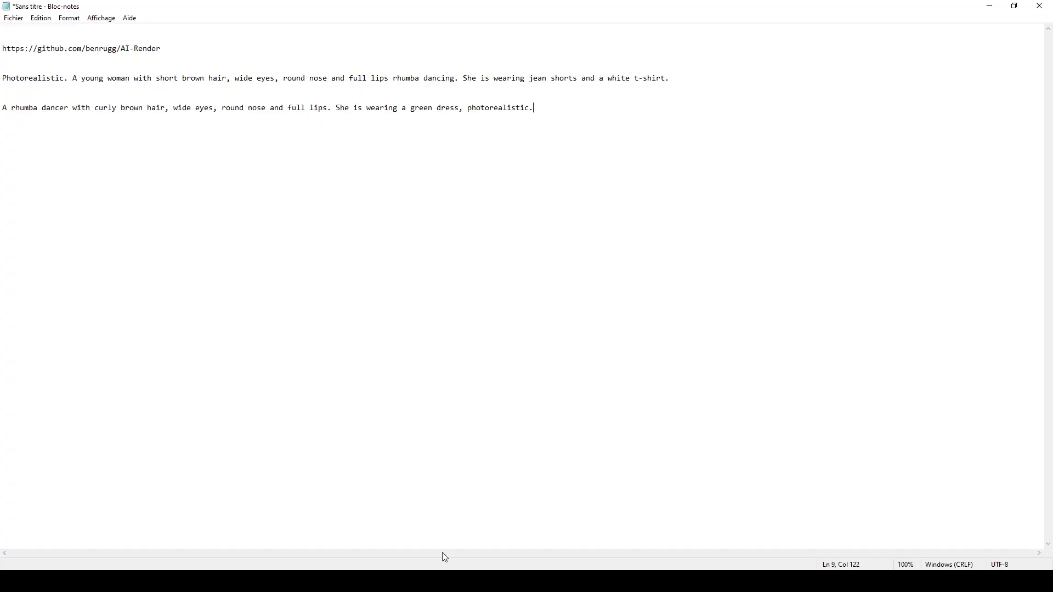
pyautogui.moveTo(649, 66)
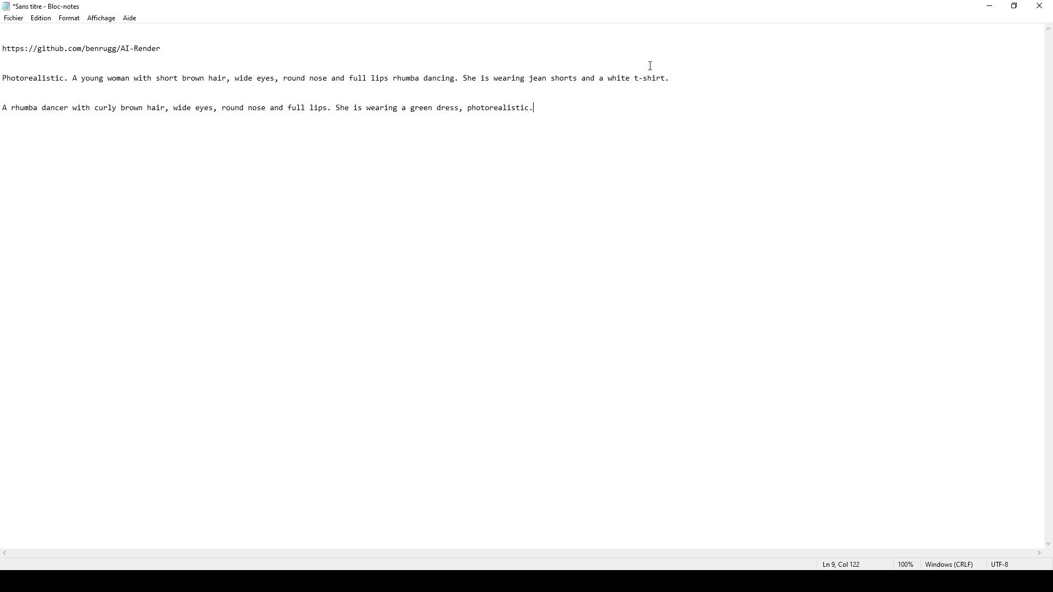
# - Select and copy the green-dress rhumba dancer prompt line in Notepad
pyautogui.moveTo(360, 78); pyautogui.dragTo(668, 78)
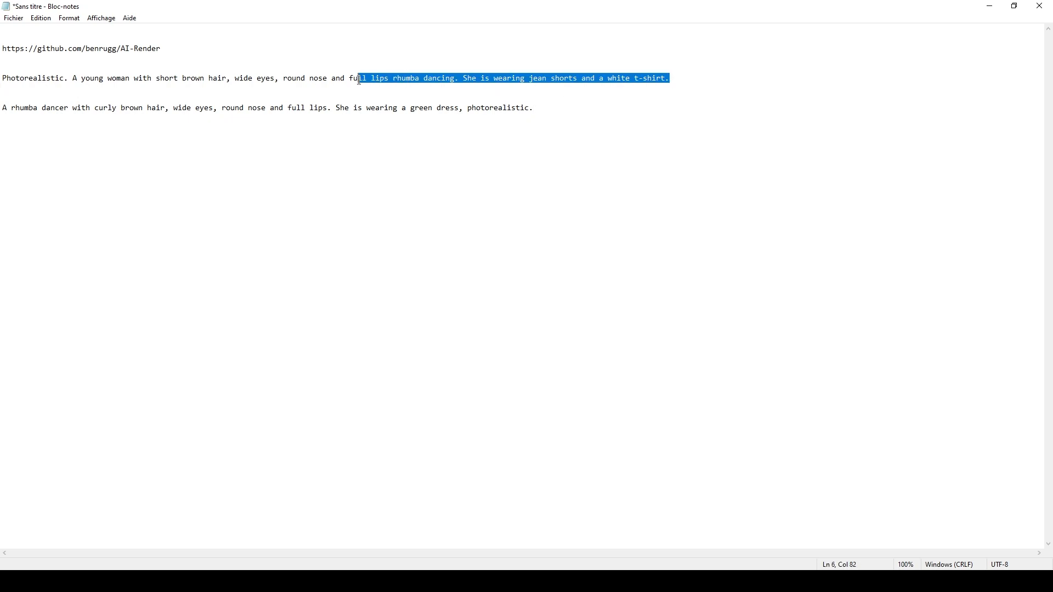
pyautogui.click(298, 150)
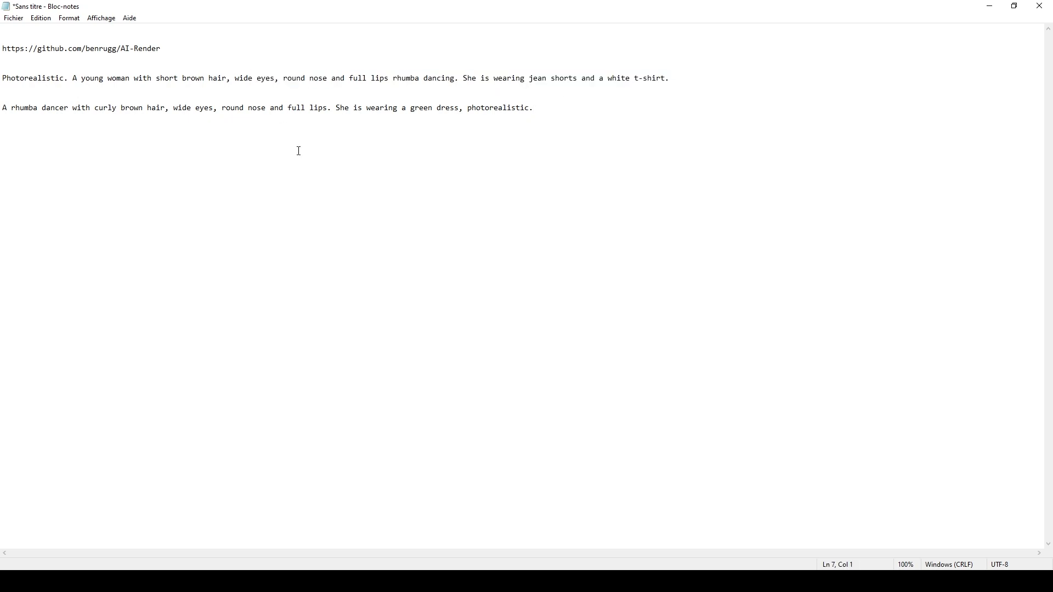
pyautogui.moveTo(172, 108); pyautogui.dragTo(533, 107)
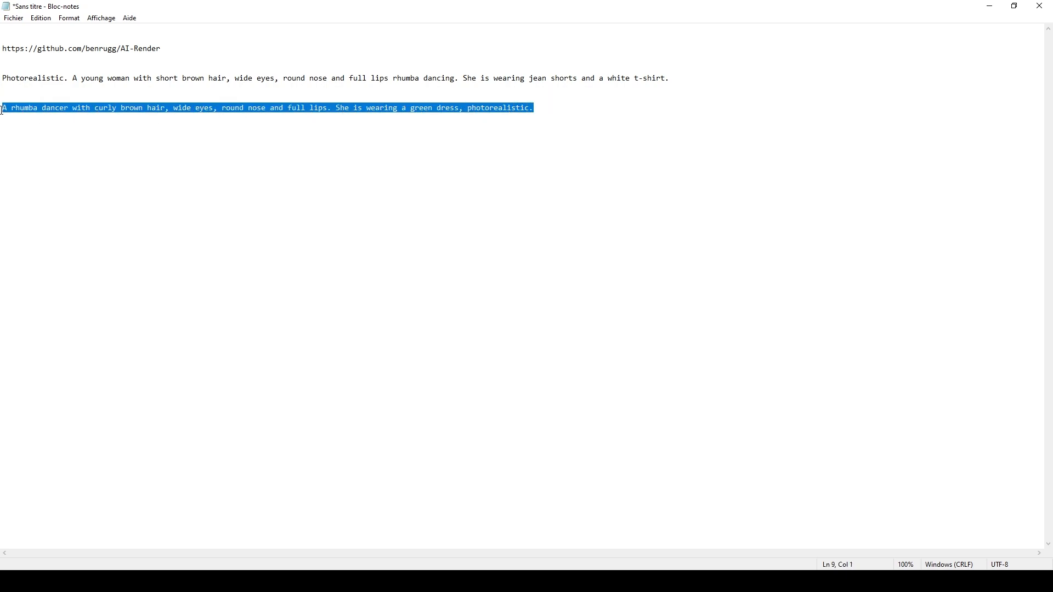
pyautogui.moveTo(436, 501)
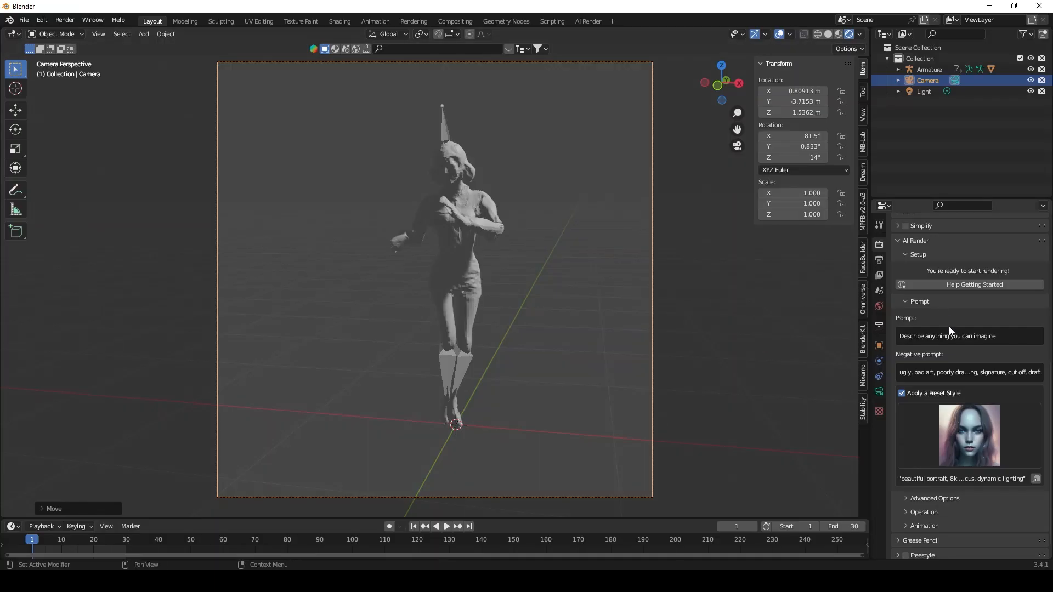
pyautogui.moveTo(891, 308)
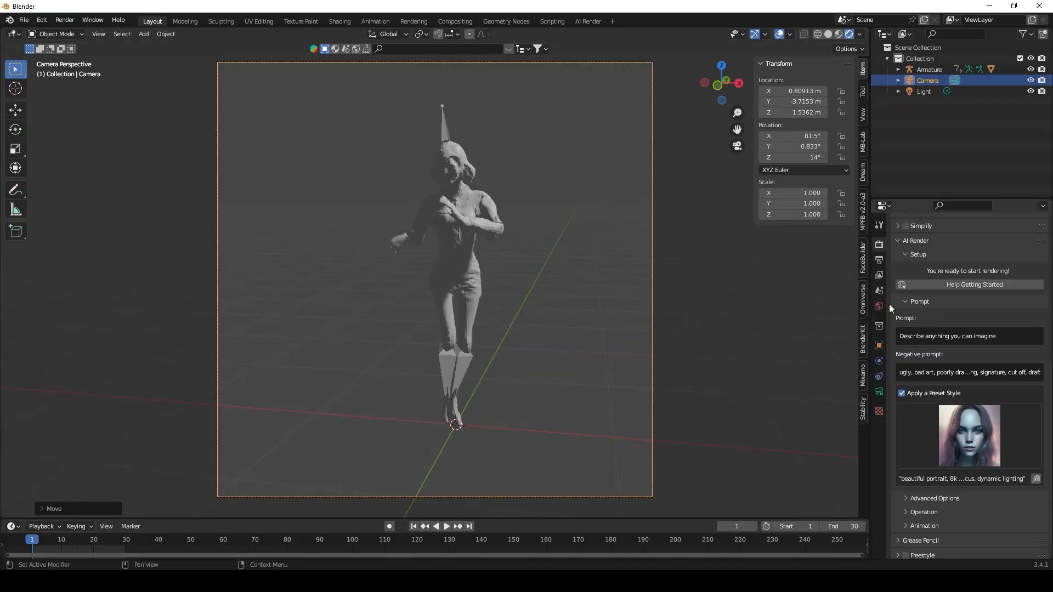
# - Set the AI Render prompt to the rhumba dancer in a green dress, photorealistic
pyautogui.click(968, 336)
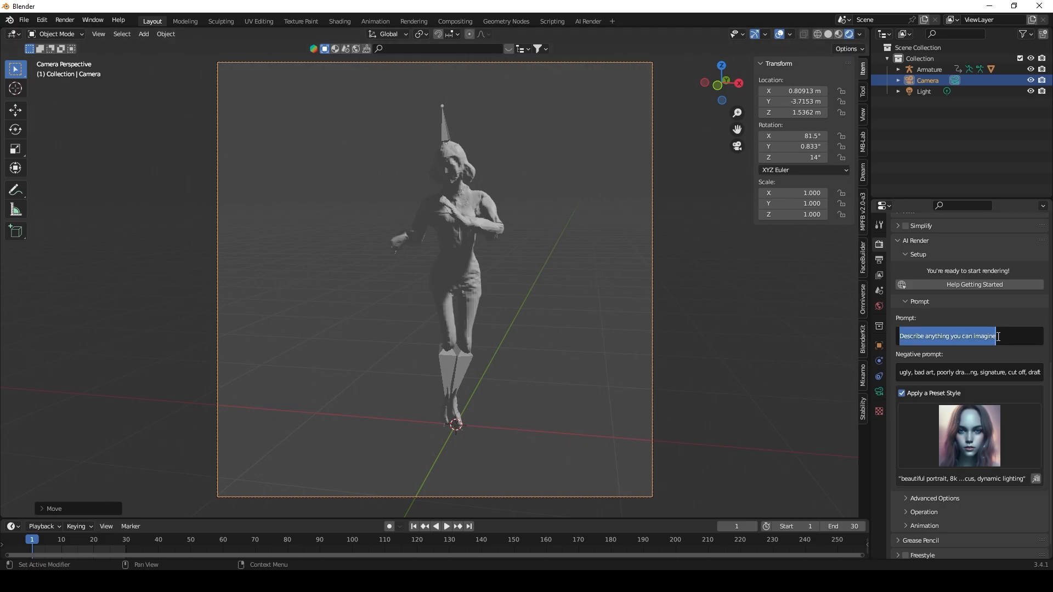
pyautogui.write('full lips. She is wearing a green dress, photorealistic.')
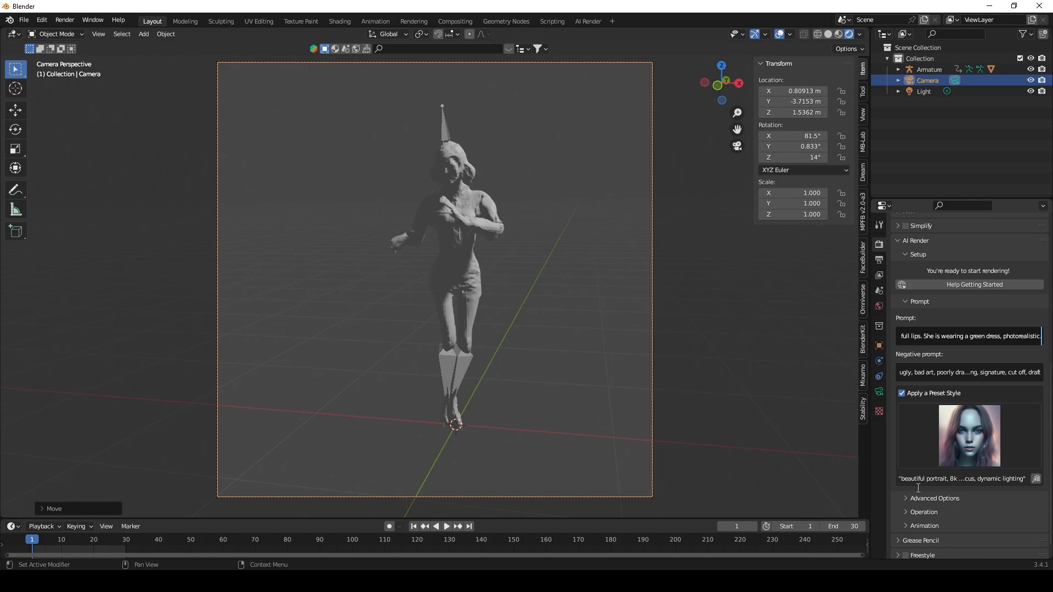
pyautogui.moveTo(989, 459)
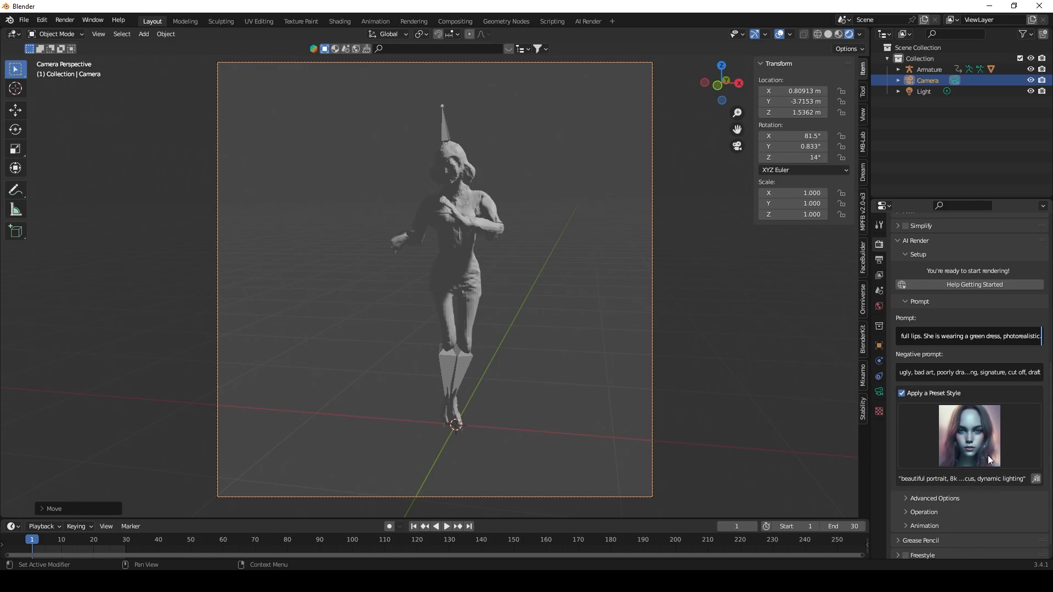
pyautogui.click(969, 434)
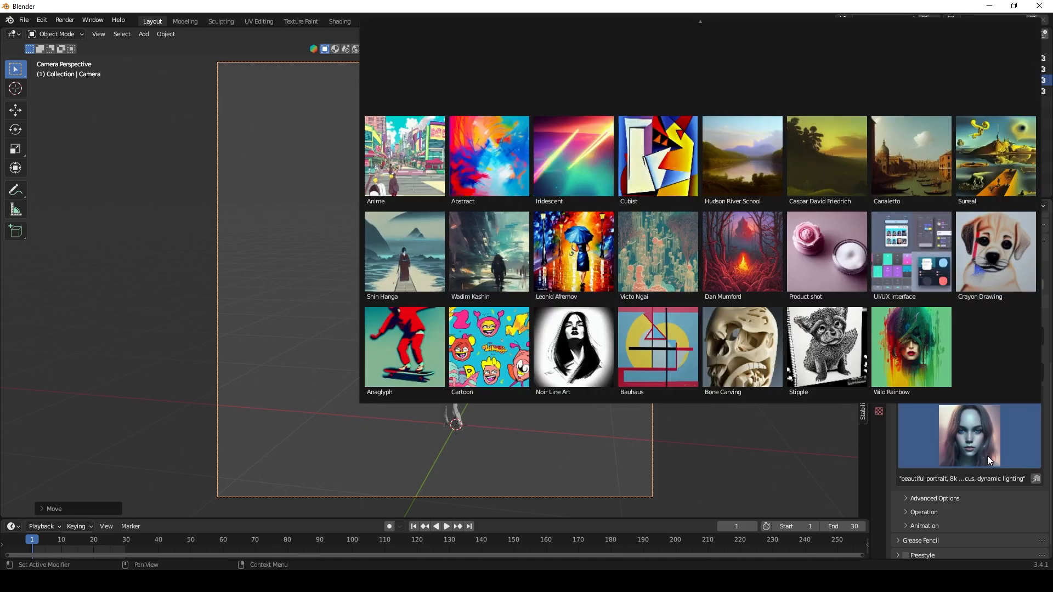
pyautogui.click(573, 156)
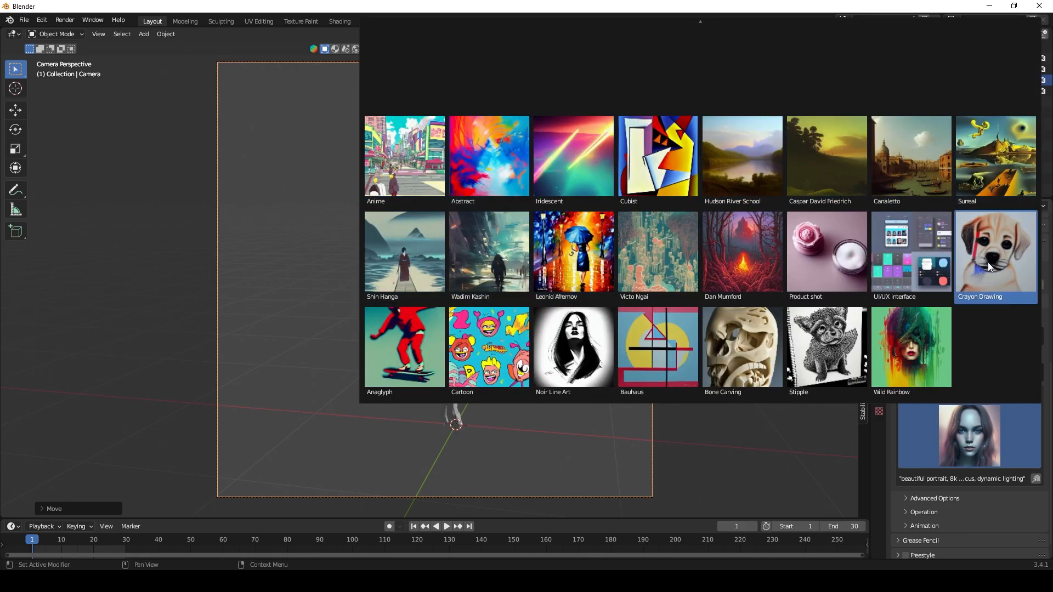
pyautogui.moveTo(805, 268)
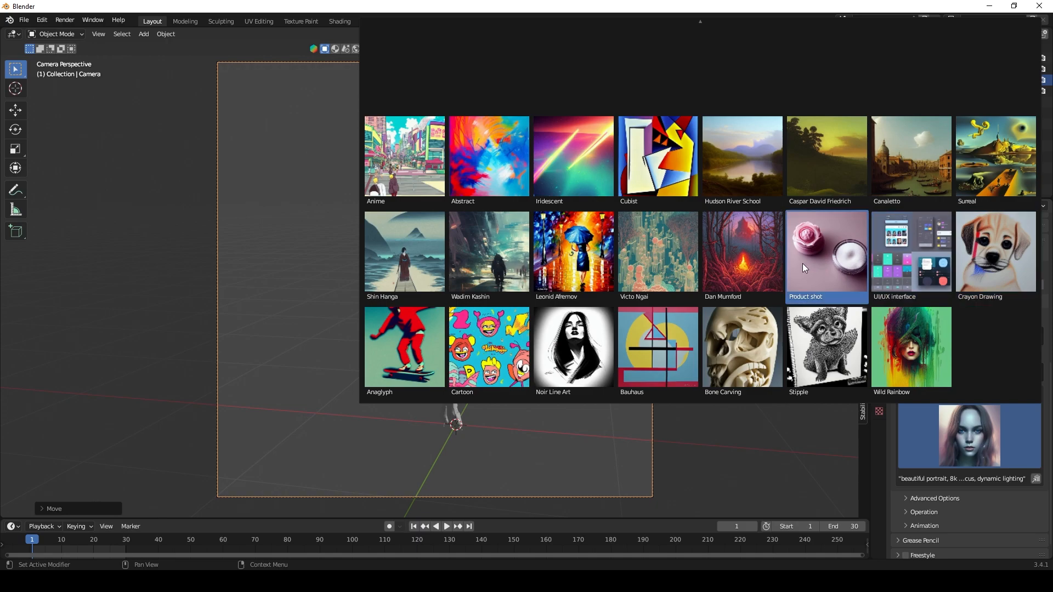
pyautogui.click(827, 347)
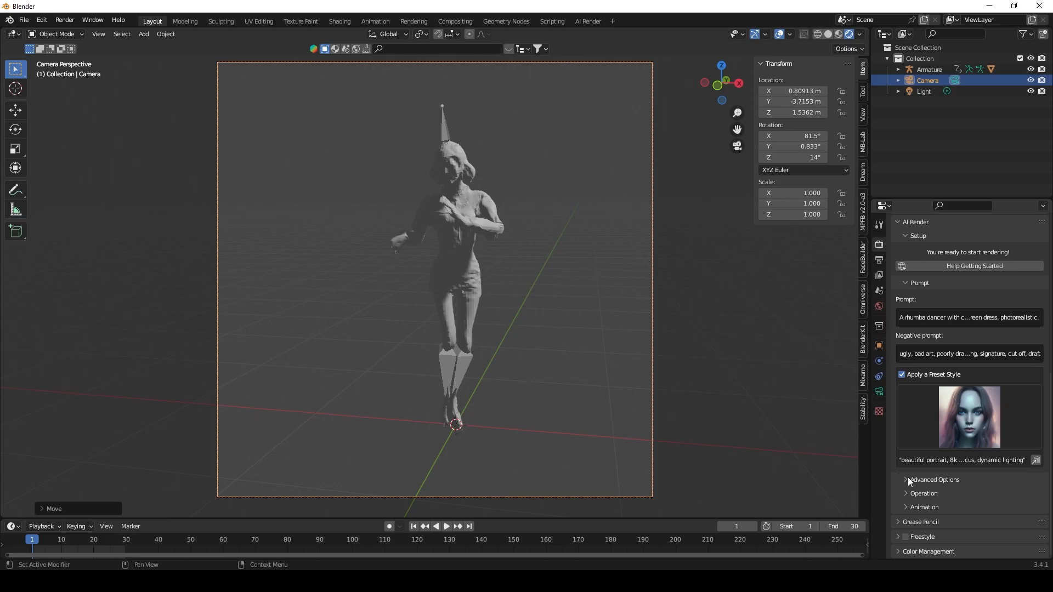
# - Set Image Similarity to 0.70 under Advanced Options, then collapse the options
pyautogui.click(935, 480)
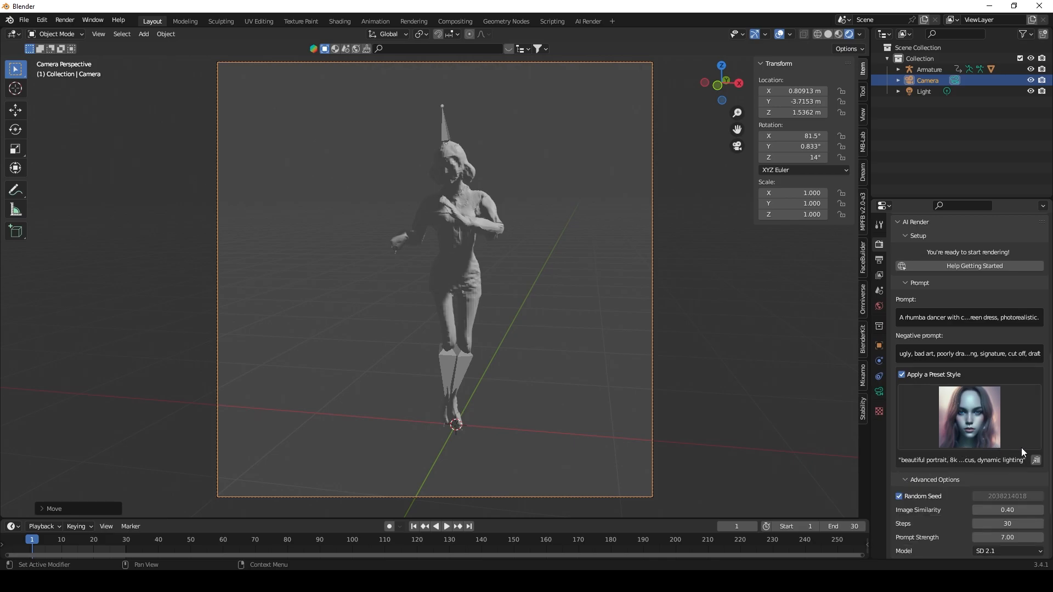
pyautogui.scroll(-3)
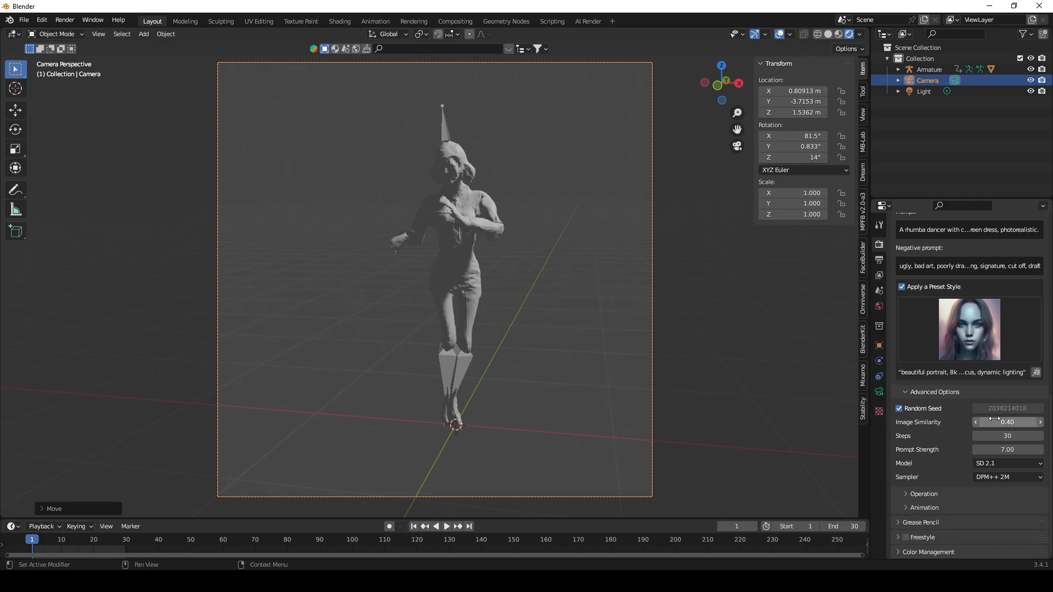
pyautogui.moveTo(998, 423)
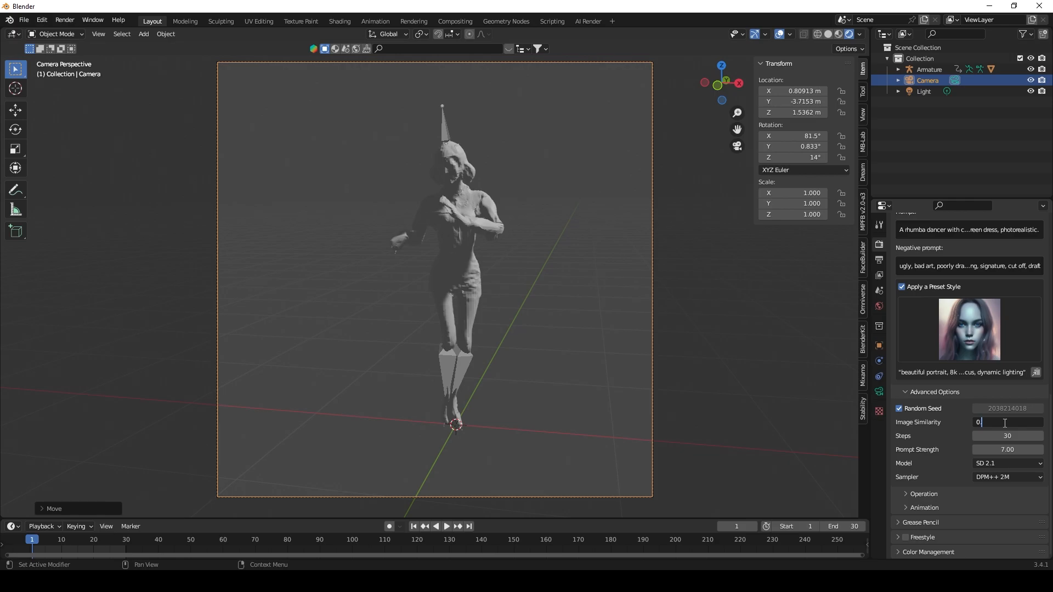
pyautogui.write('0.7')
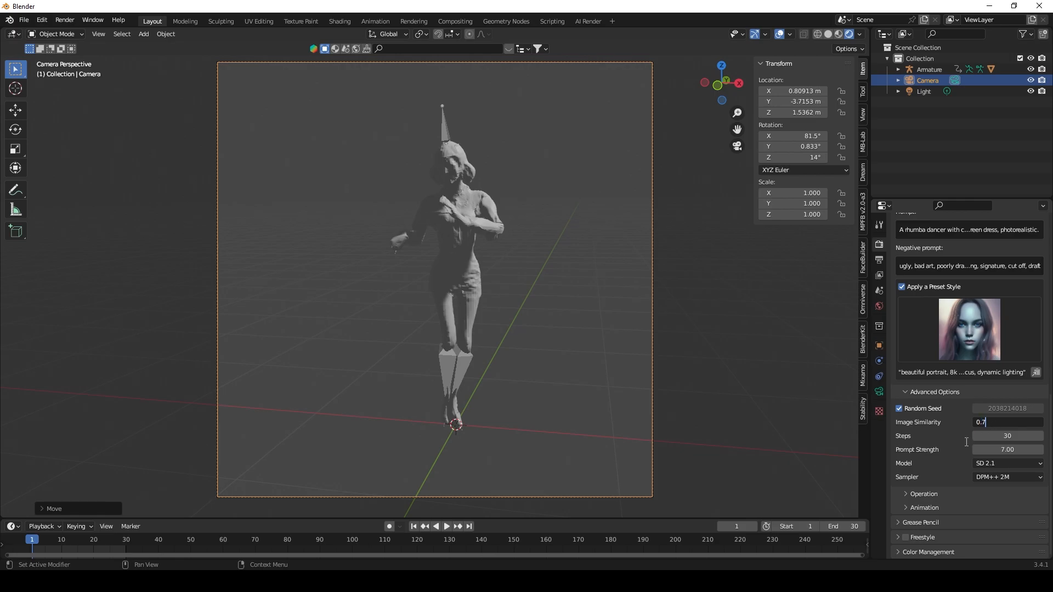
pyautogui.click(1007, 436)
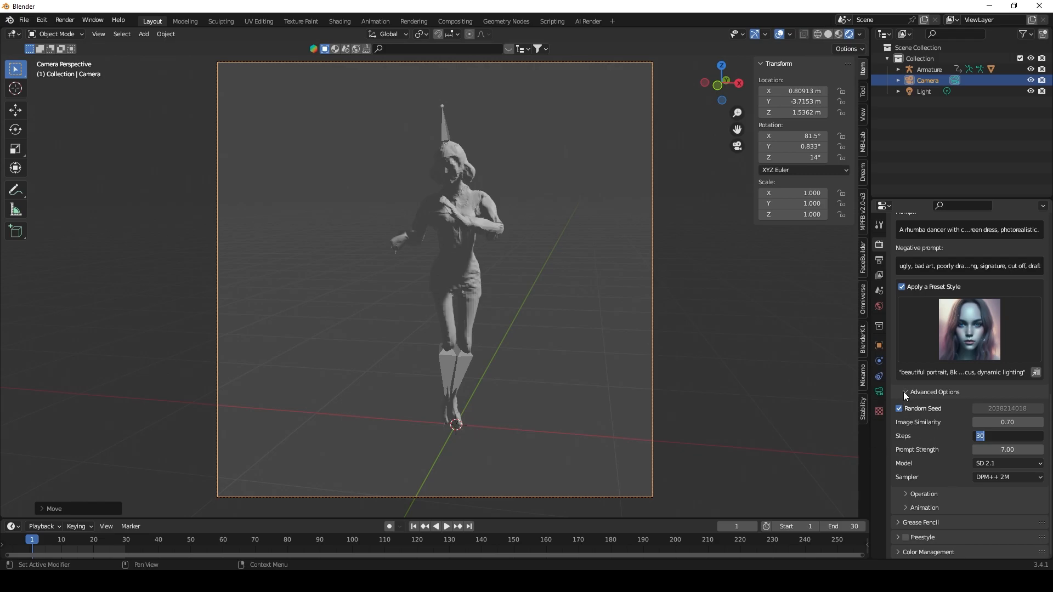
pyautogui.click(903, 391)
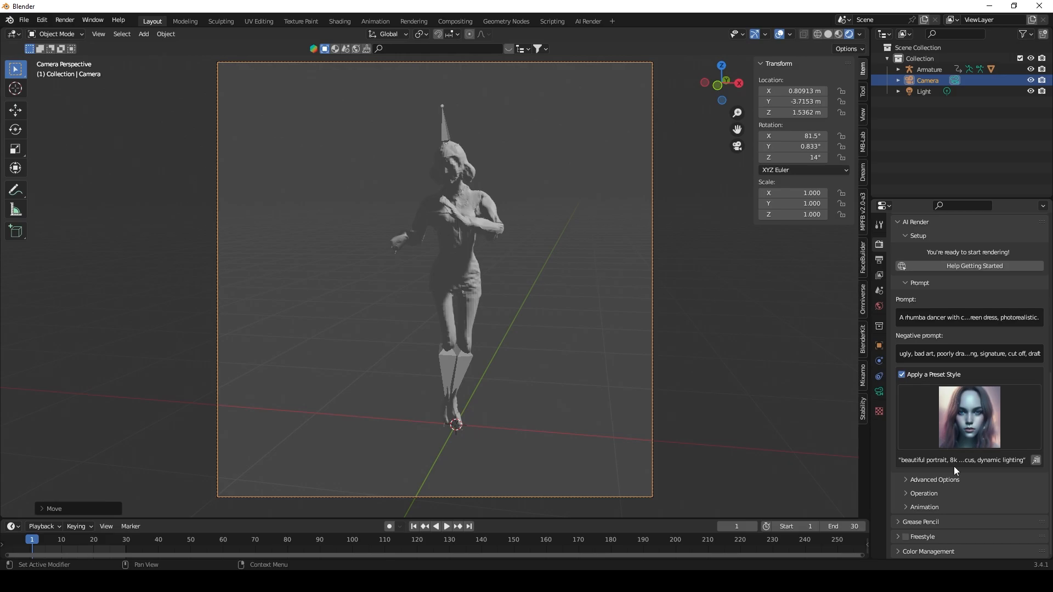
# - Set the animation output folder and start the 30-frame AI Render animation
pyautogui.click(923, 506)
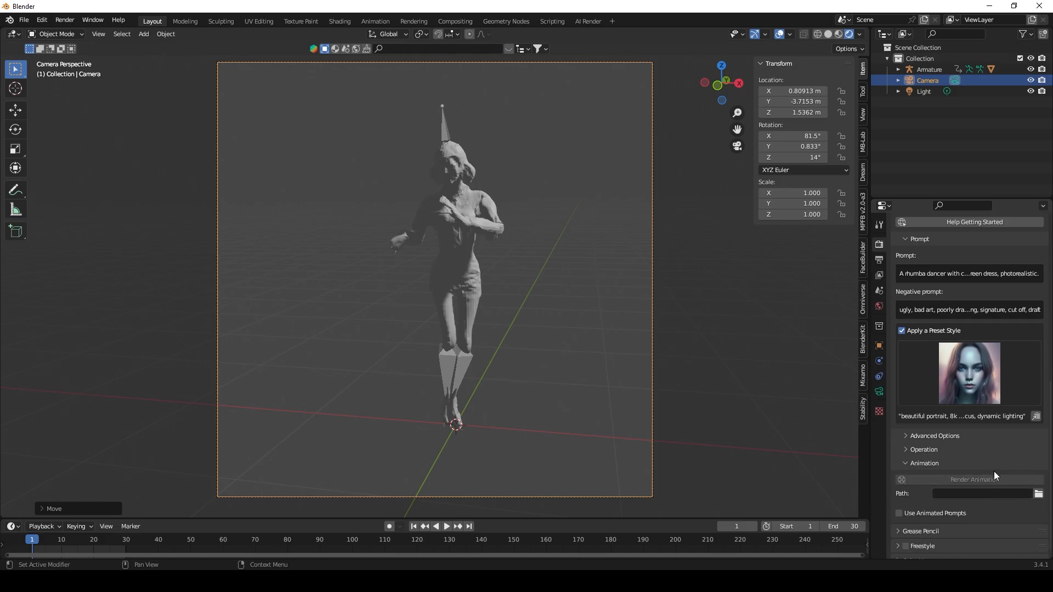
pyautogui.moveTo(1005, 485)
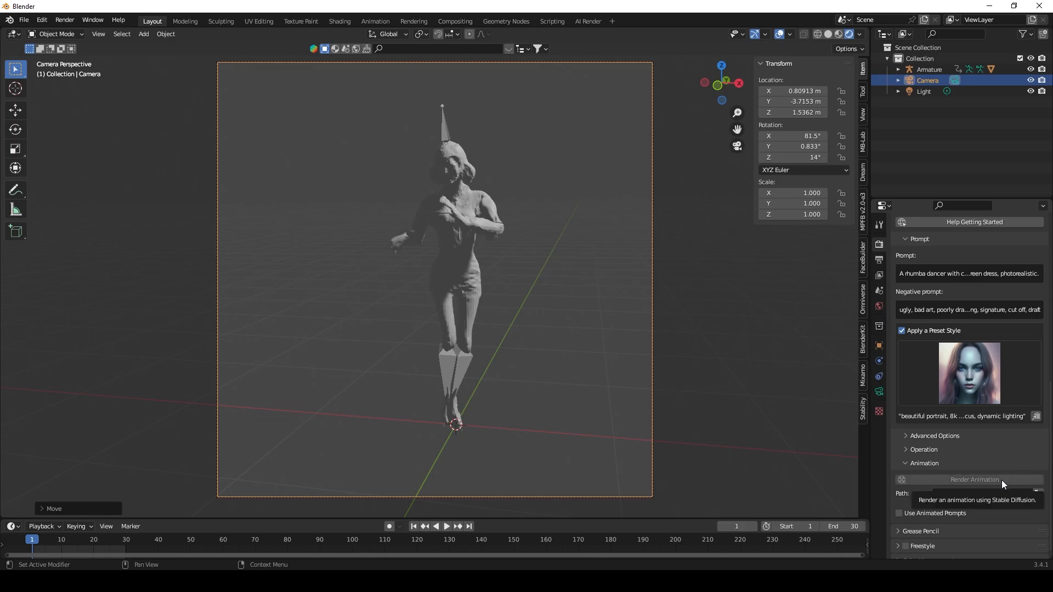
pyautogui.moveTo(1038, 493)
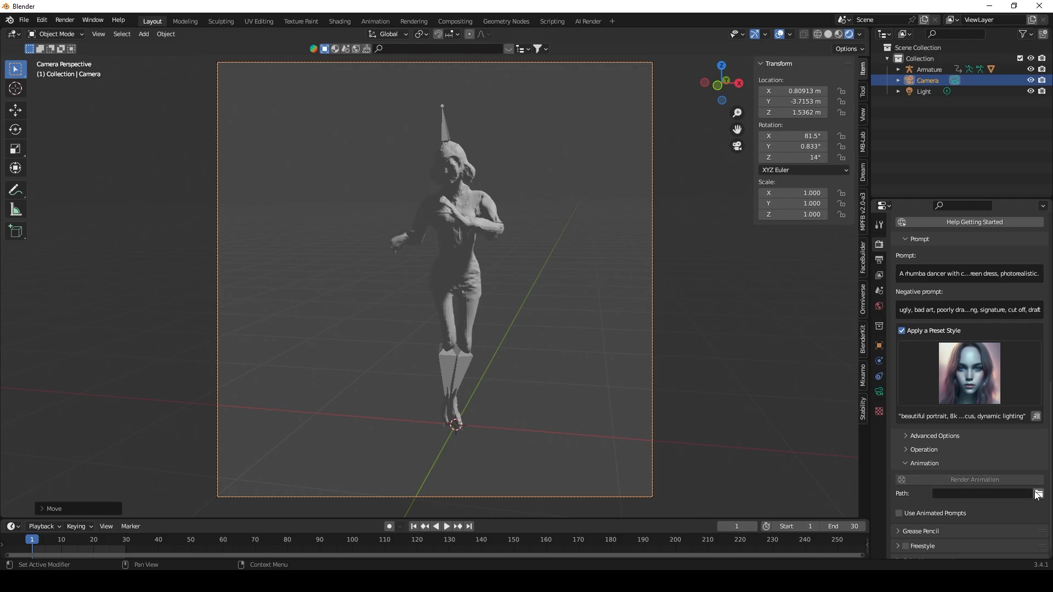
pyautogui.moveTo(1038, 494)
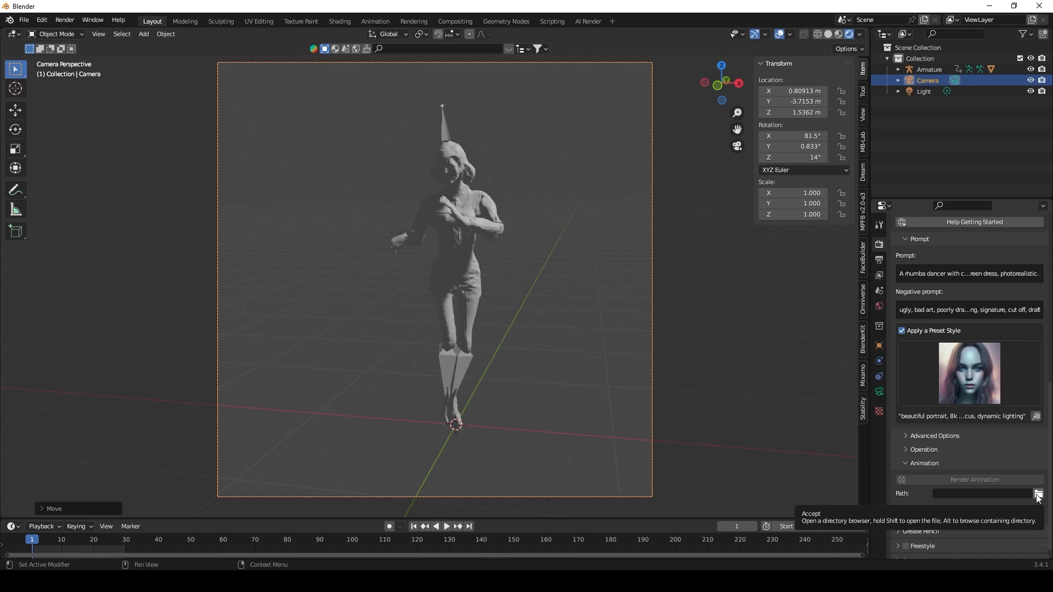
pyautogui.click(1038, 493)
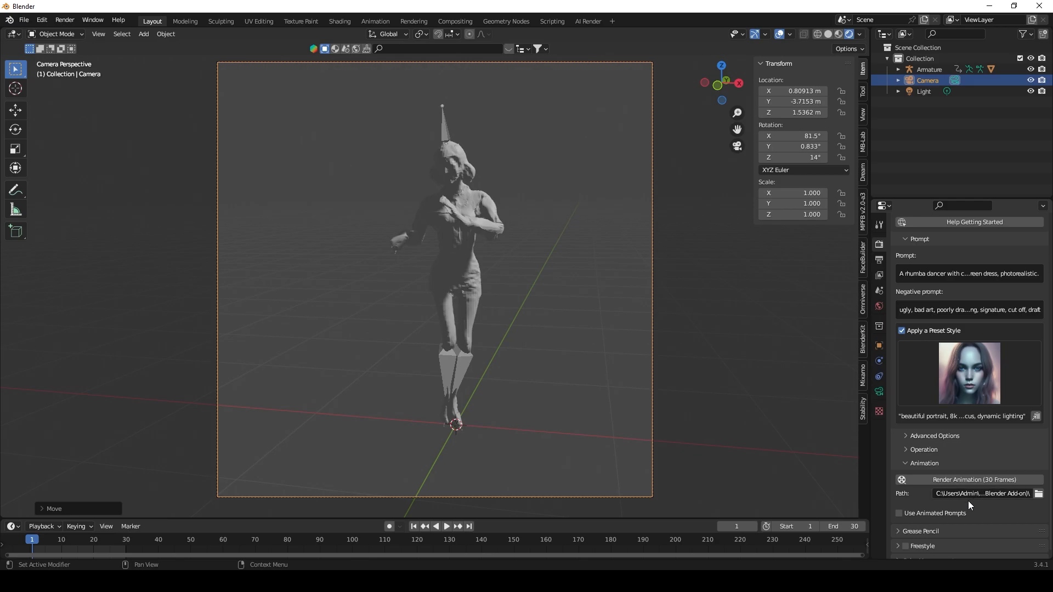
pyautogui.moveTo(884, 495)
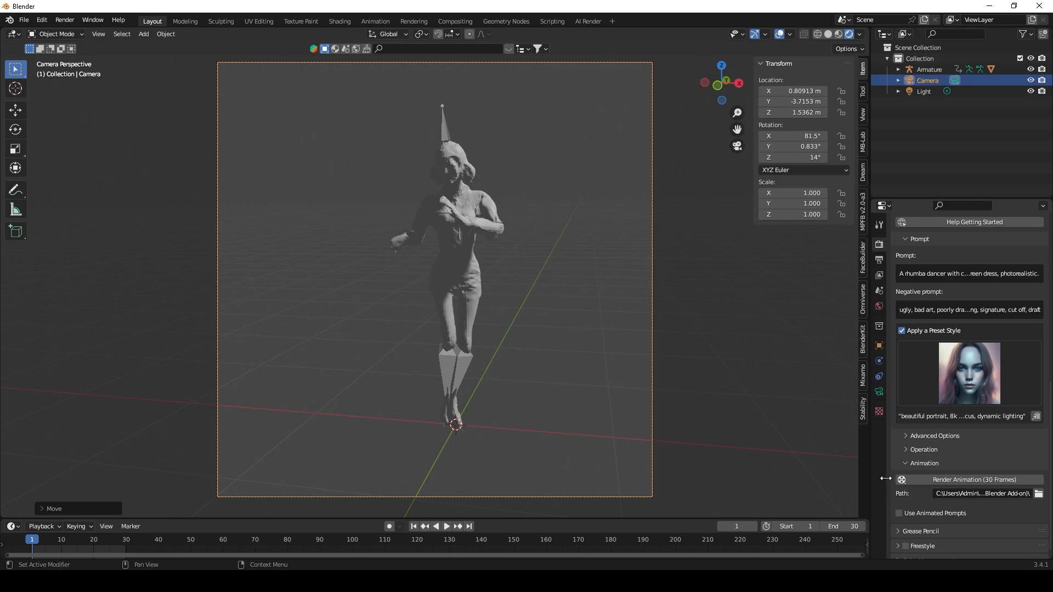
pyautogui.moveTo(954, 480)
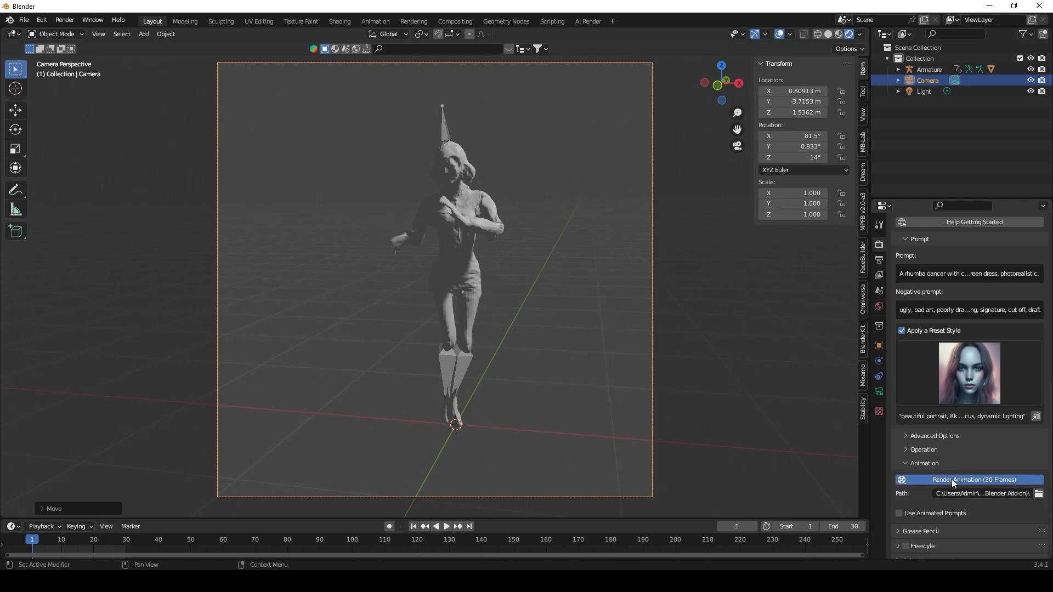
pyautogui.click(974, 481)
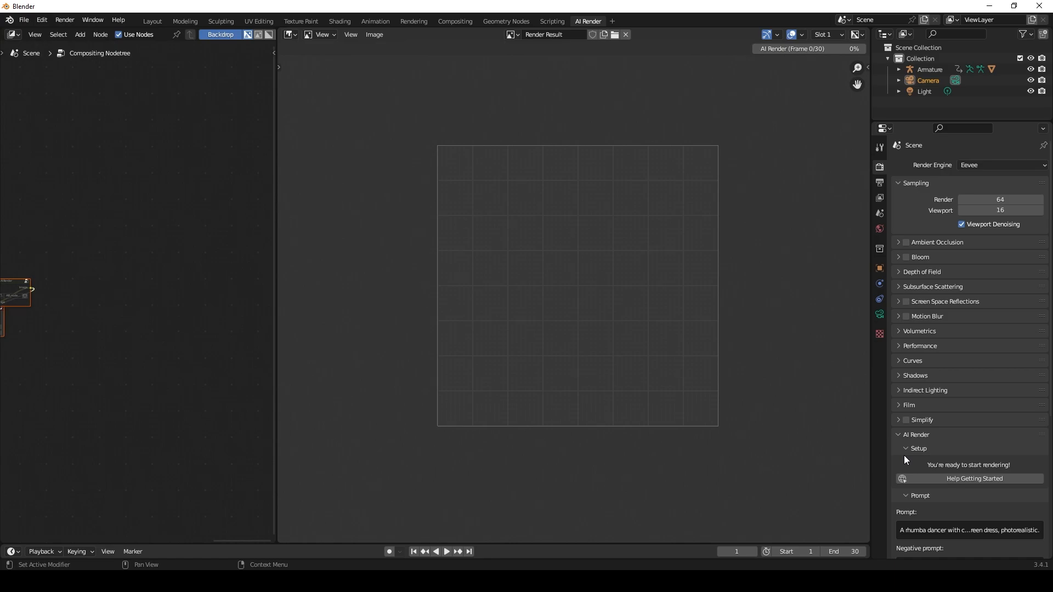